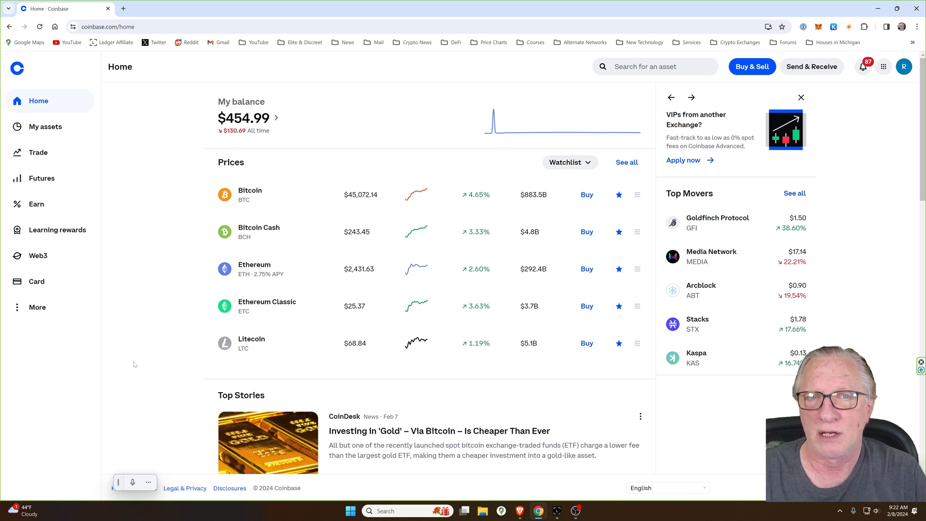
mouse_move(169, 281)
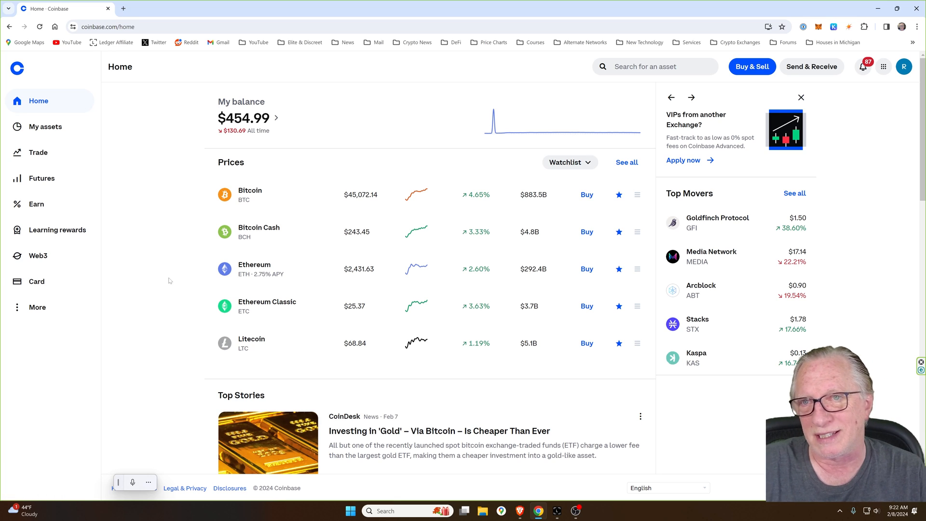
mouse_move(156, 54)
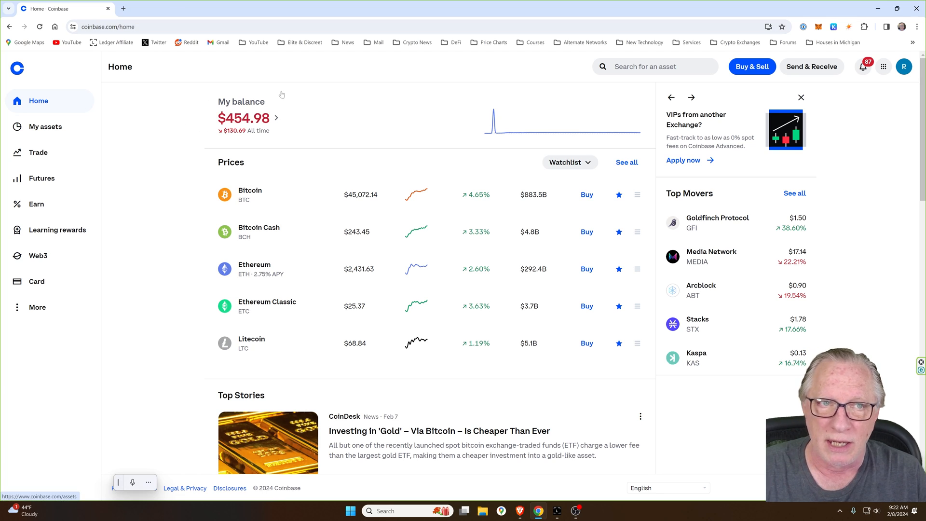
mouse_move(296, 86)
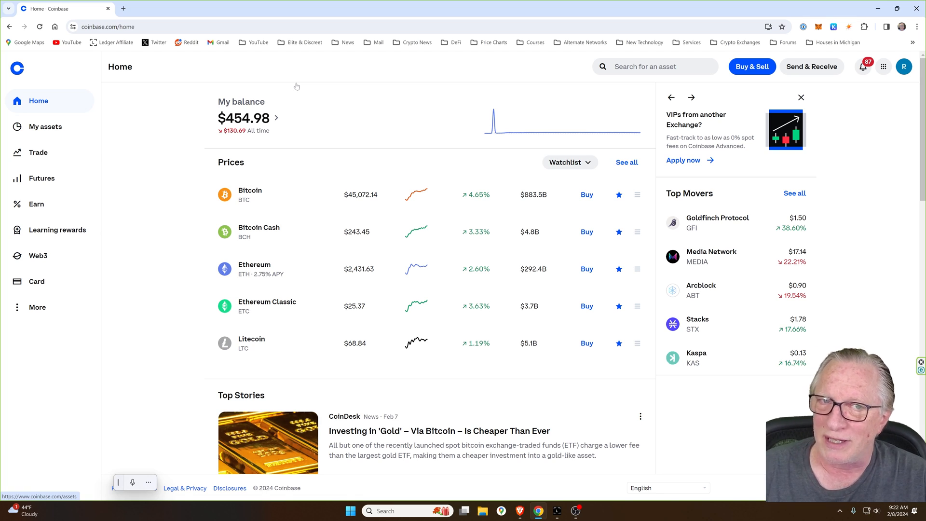
mouse_move(390, 71)
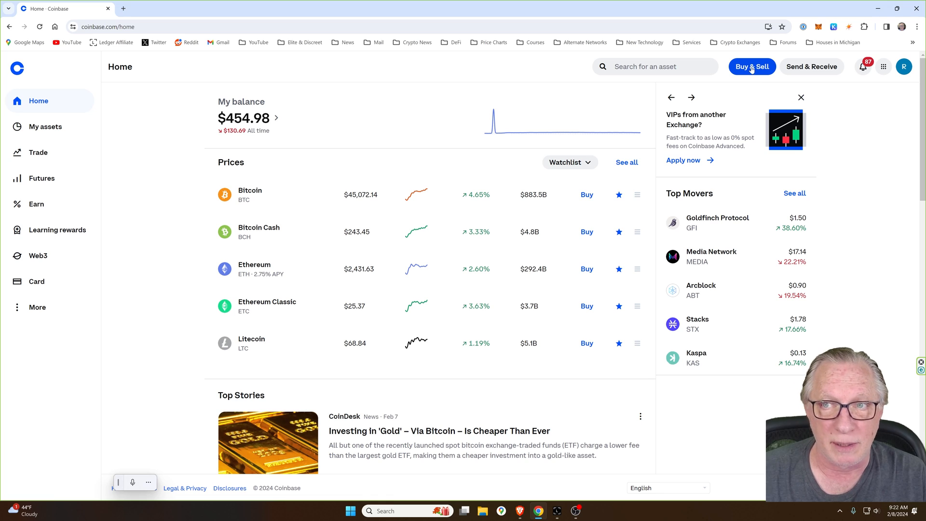
Start a Buy & Sell purchase and choose Bitcoin as the asset, paid from Chase
left_click(752, 67)
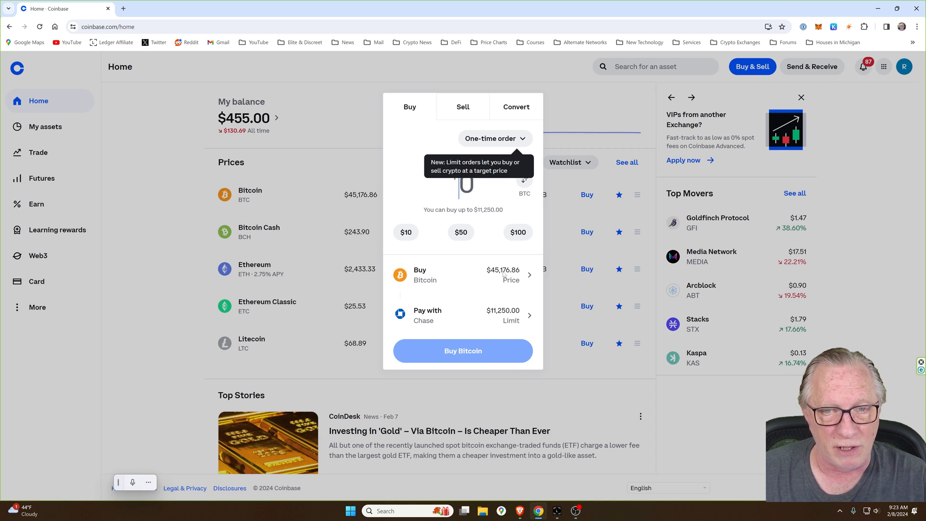
left_click(463, 275)
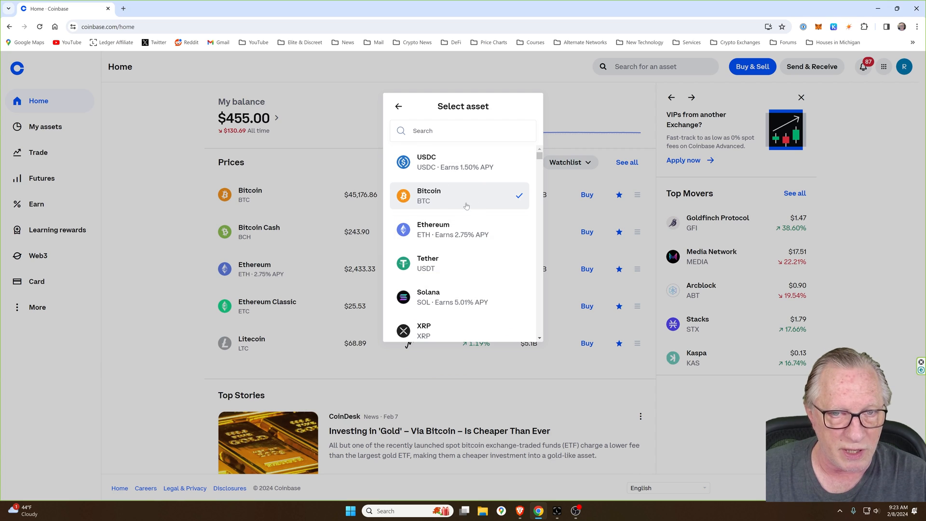
left_click(463, 195)
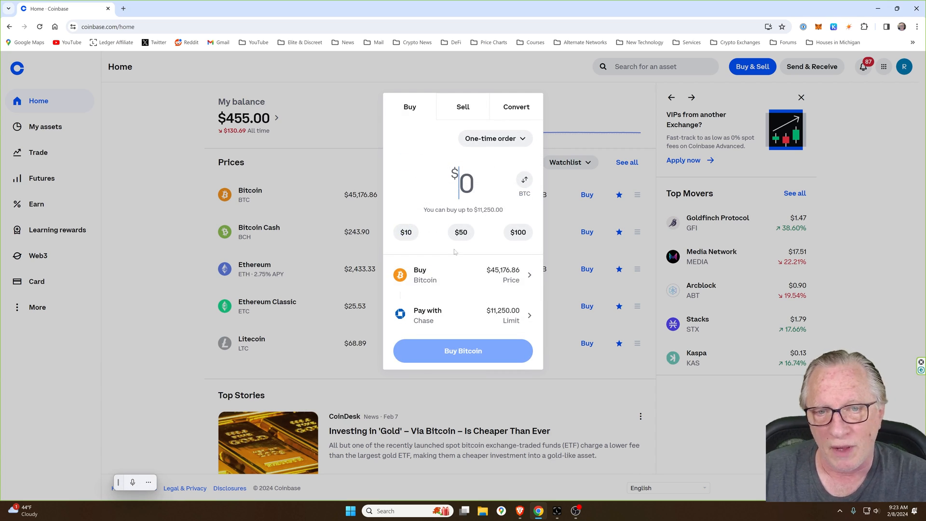
mouse_move(482, 316)
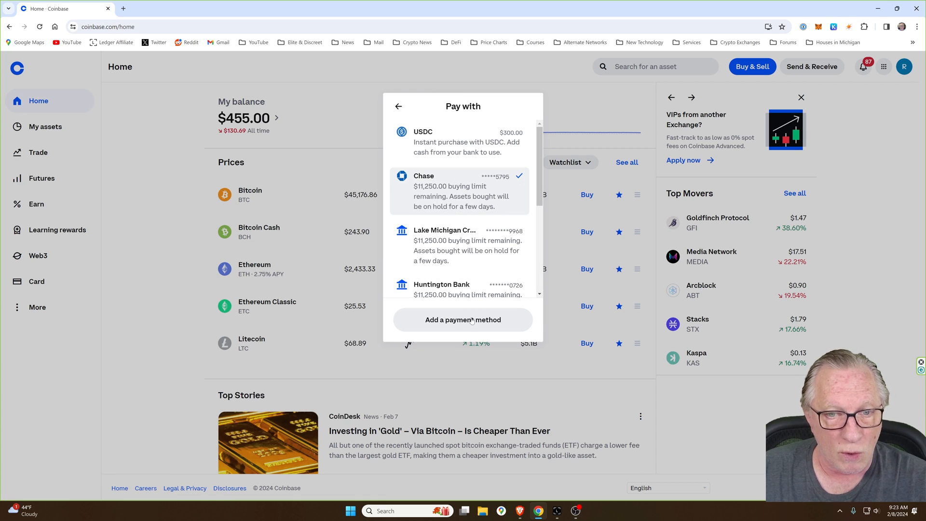
mouse_move(454, 208)
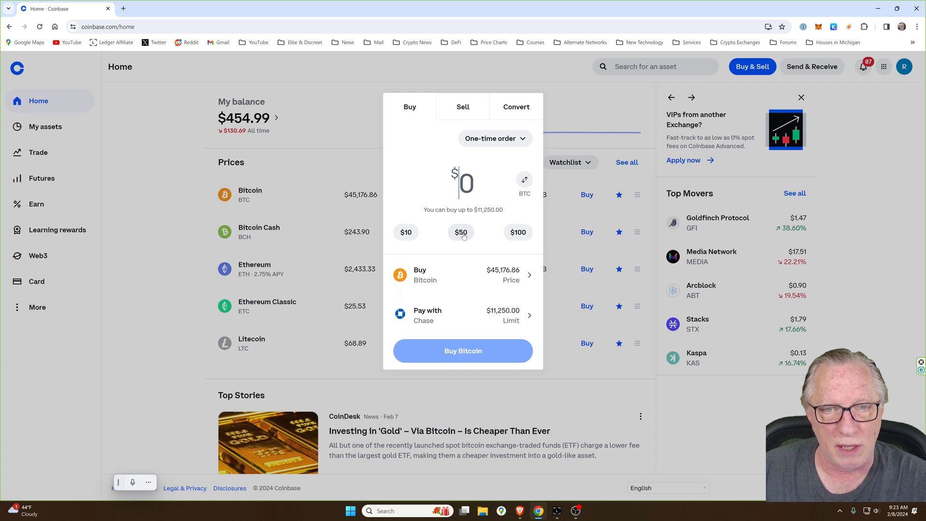
Preview the $50 Bitcoin order, go back, then preview the $100 order with its $2.99 fee
left_click(462, 351)
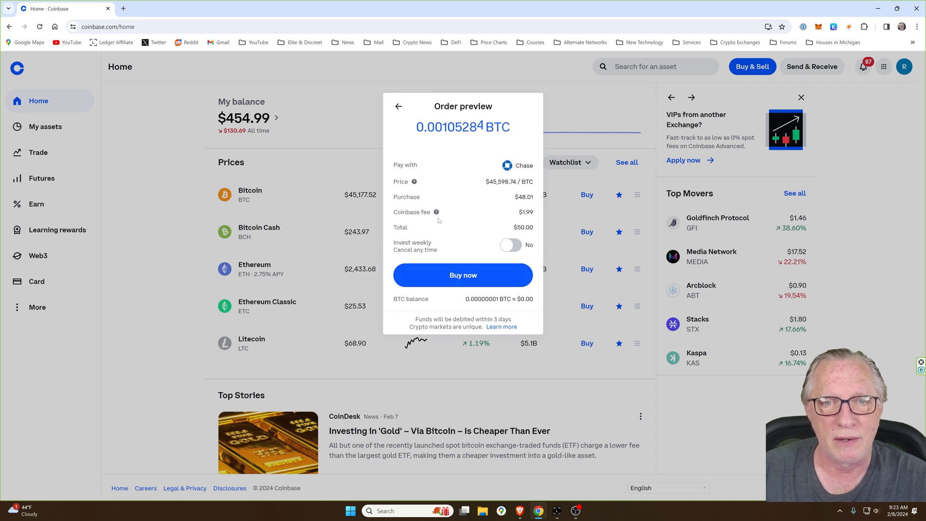
left_click(398, 106)
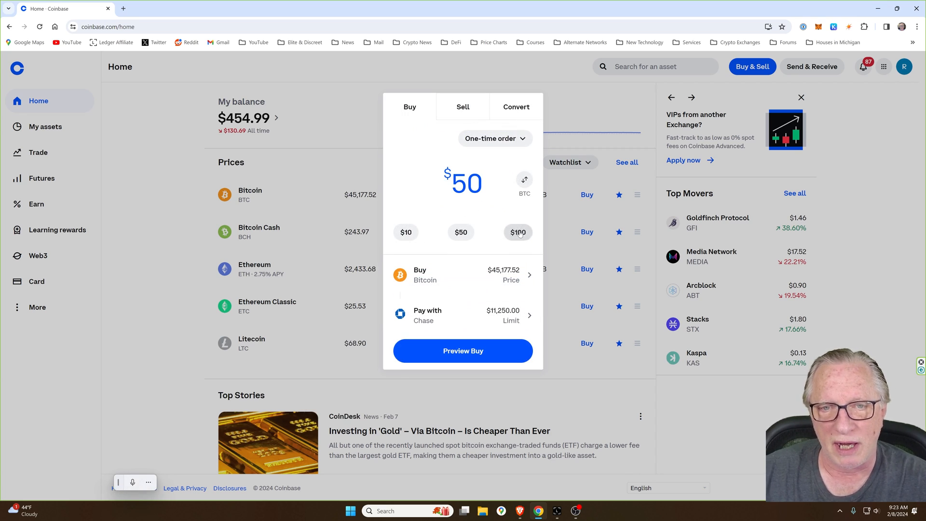
left_click(463, 351)
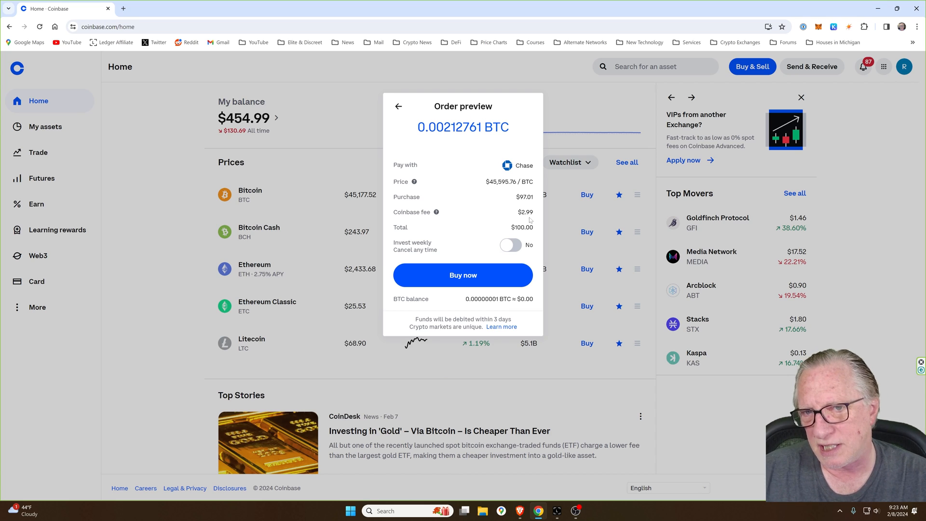
mouse_move(501, 219)
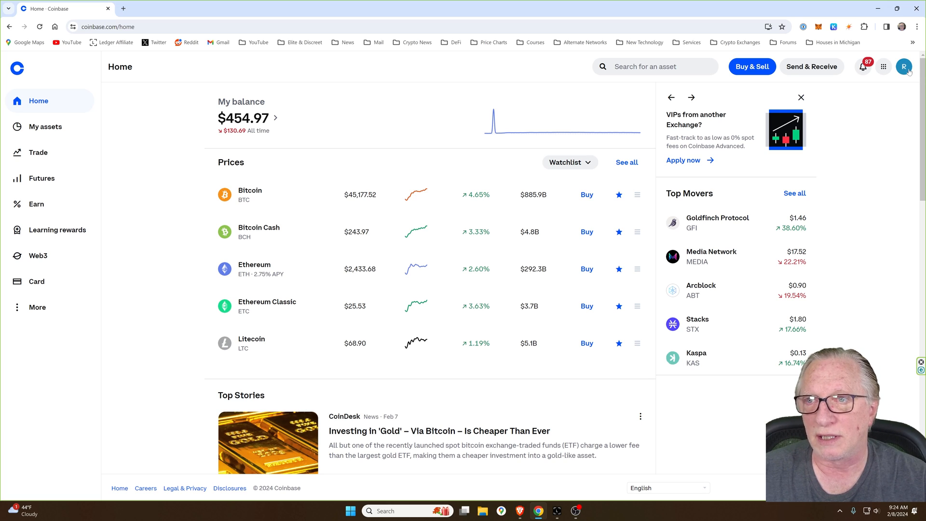
Switch from the account menu to Coinbase Advanced's BTC-USD spot trading page
left_click(903, 66)
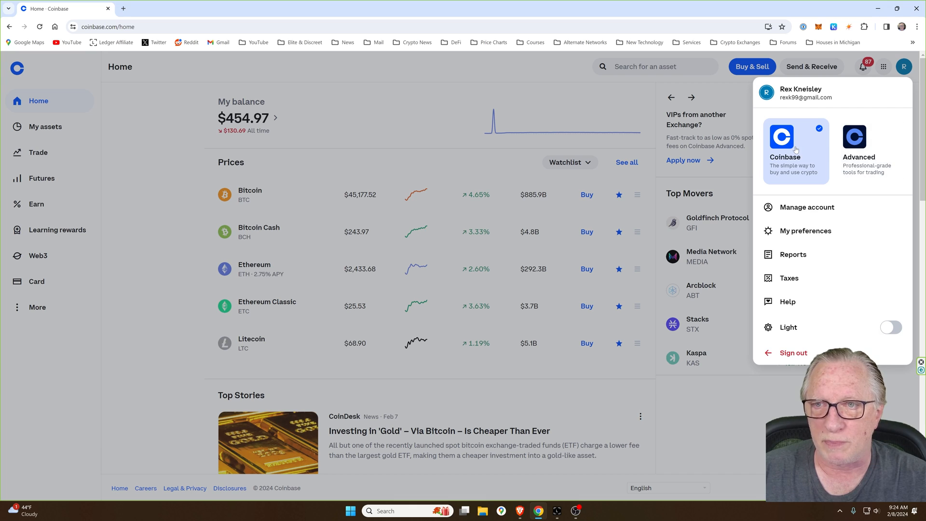
mouse_move(862, 148)
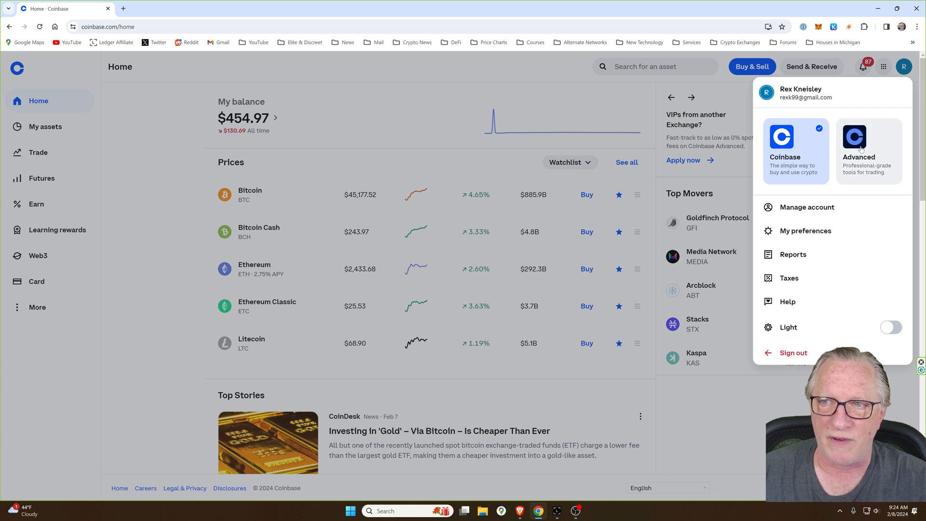
left_click(854, 147)
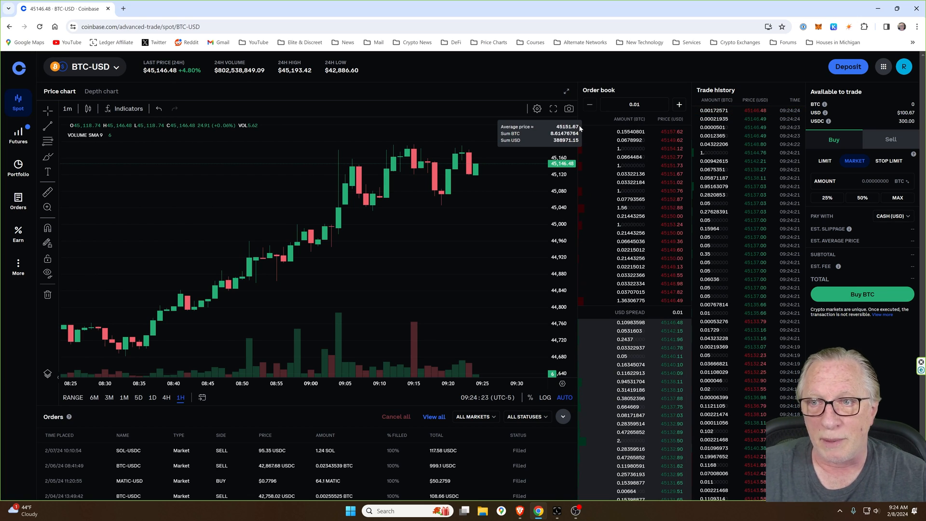
mouse_move(63, 167)
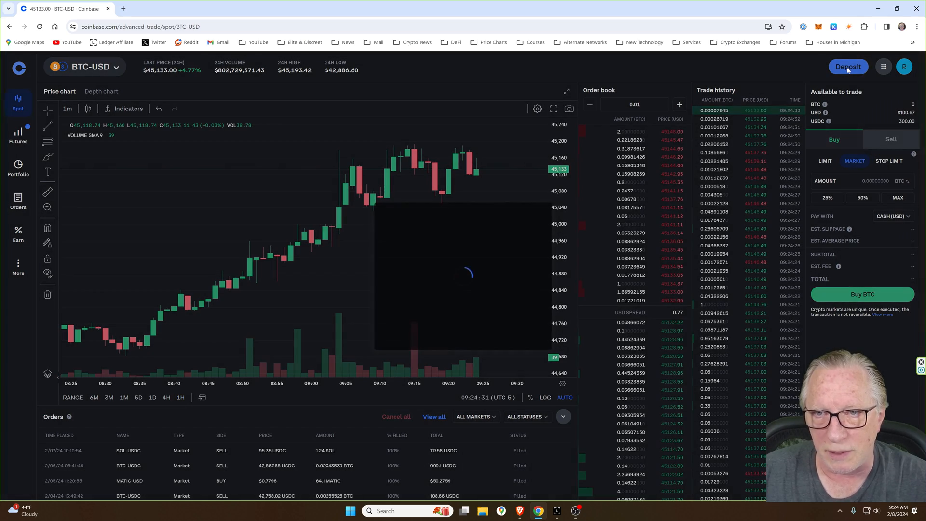
left_click(848, 67)
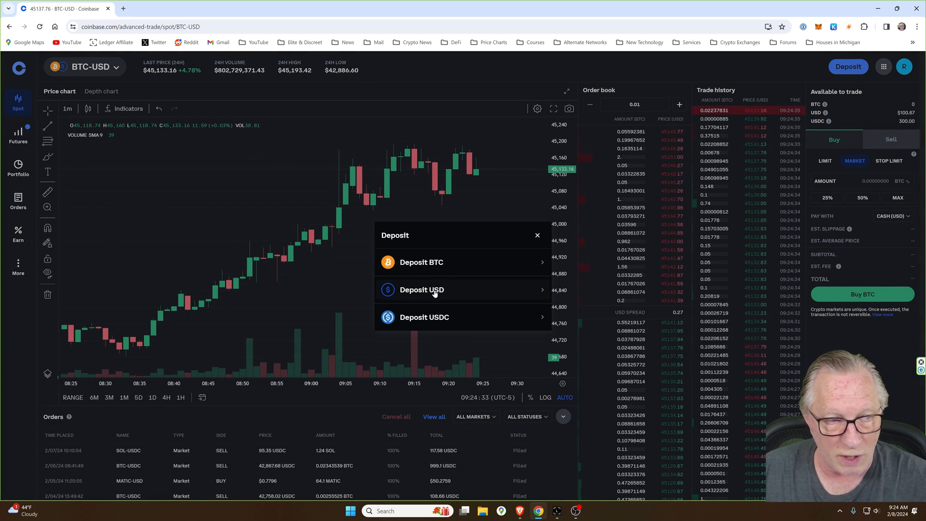
left_click(421, 289)
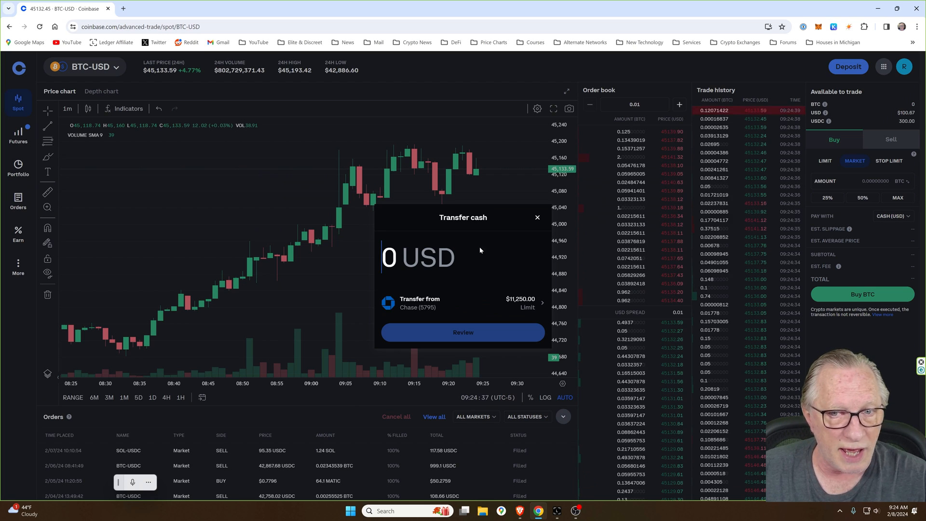
type("1")
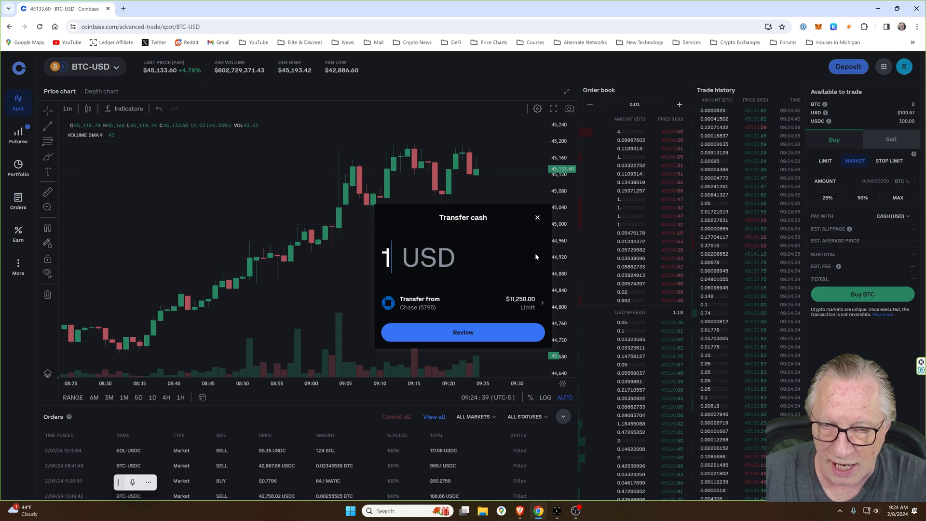
type("00")
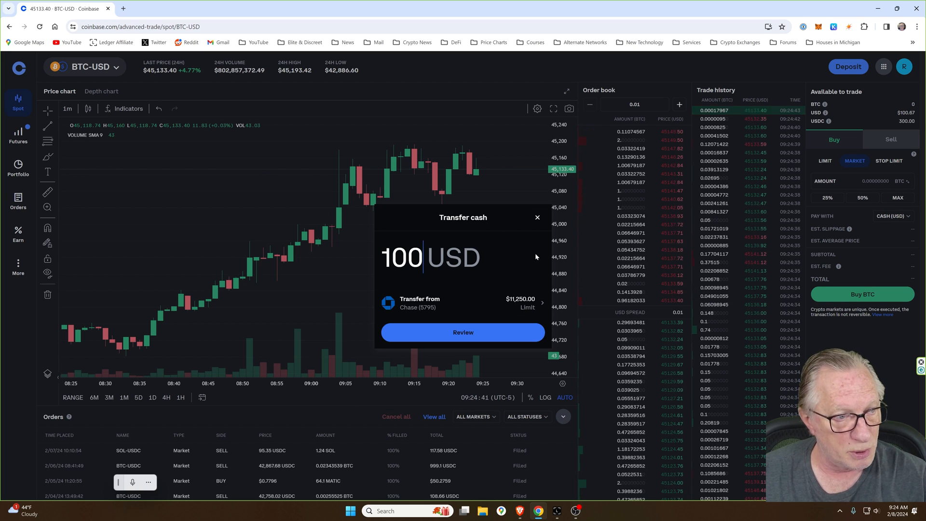
left_click(462, 332)
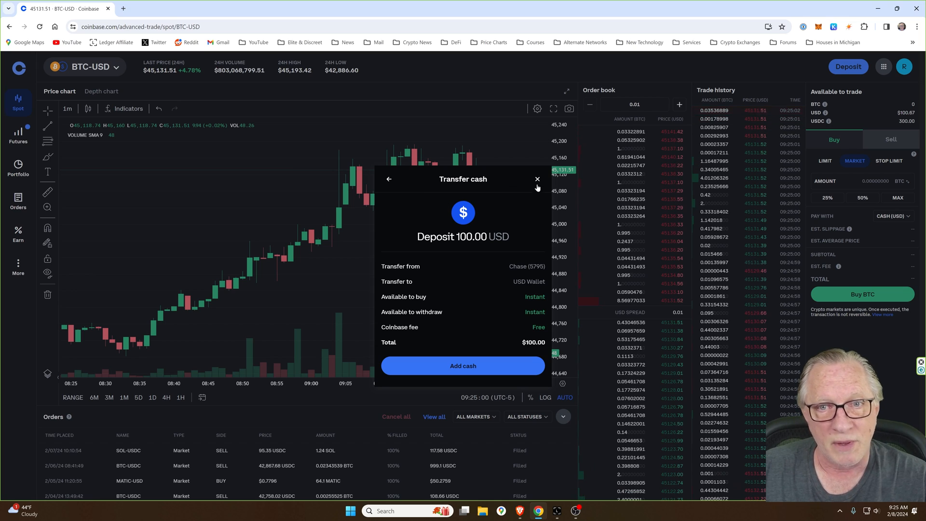
left_click(536, 180)
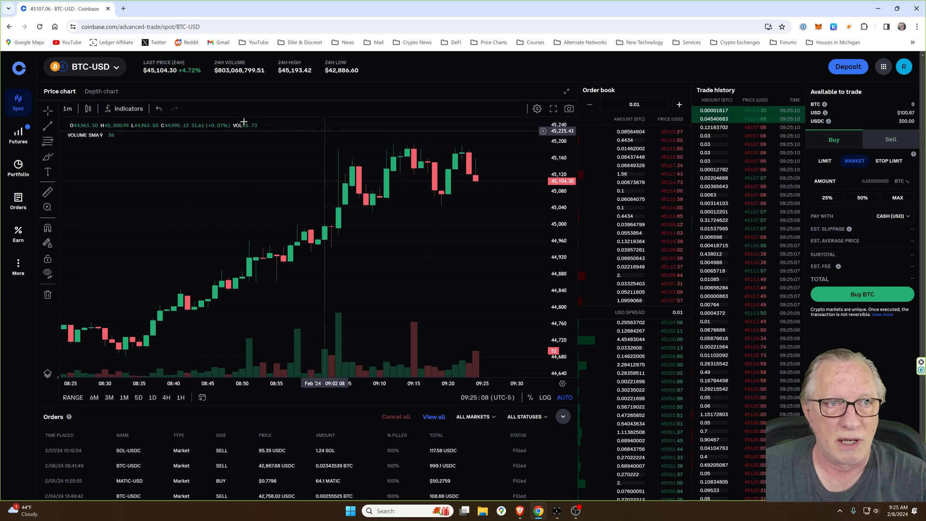
Close the market selector and scroll the BTC-USD trading view
left_click(90, 67)
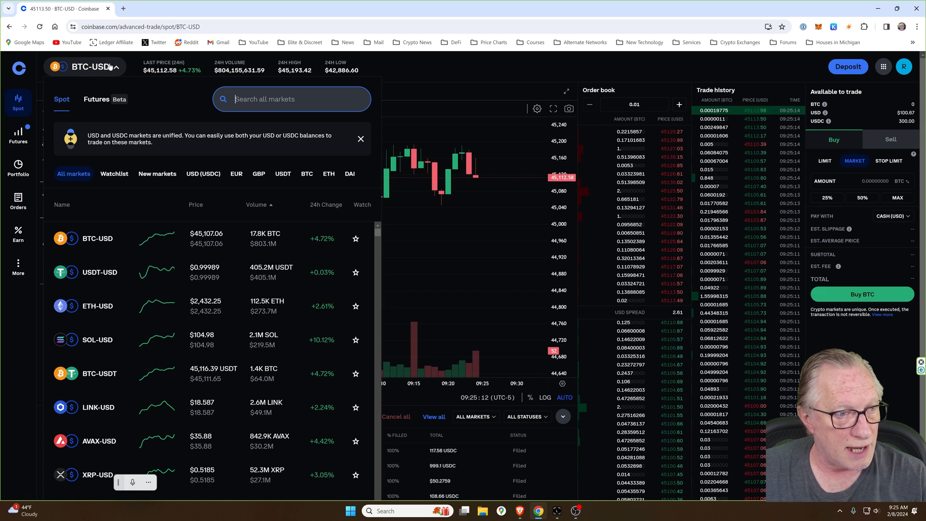
scroll("down", 3)
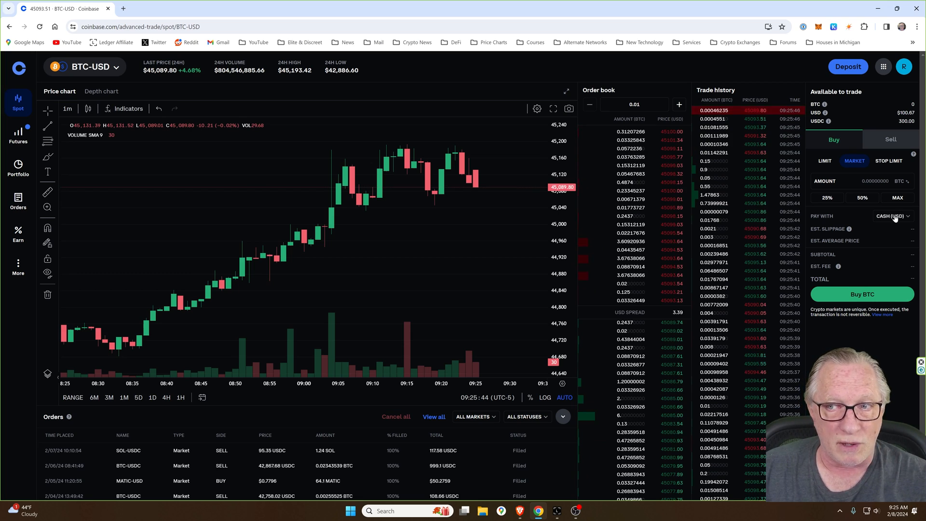
Place a market buy for BTC with the MAX USD cash balance, about $100.67
left_click(18, 167)
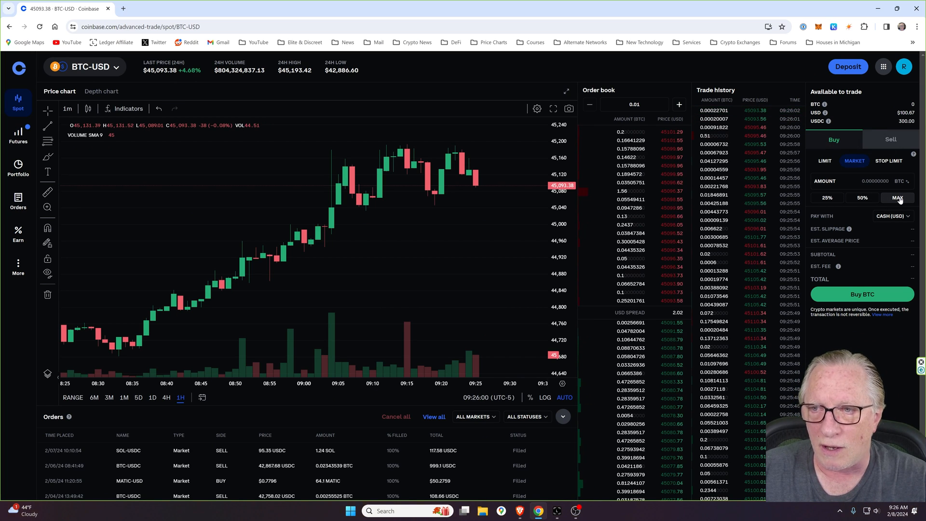
left_click(898, 197)
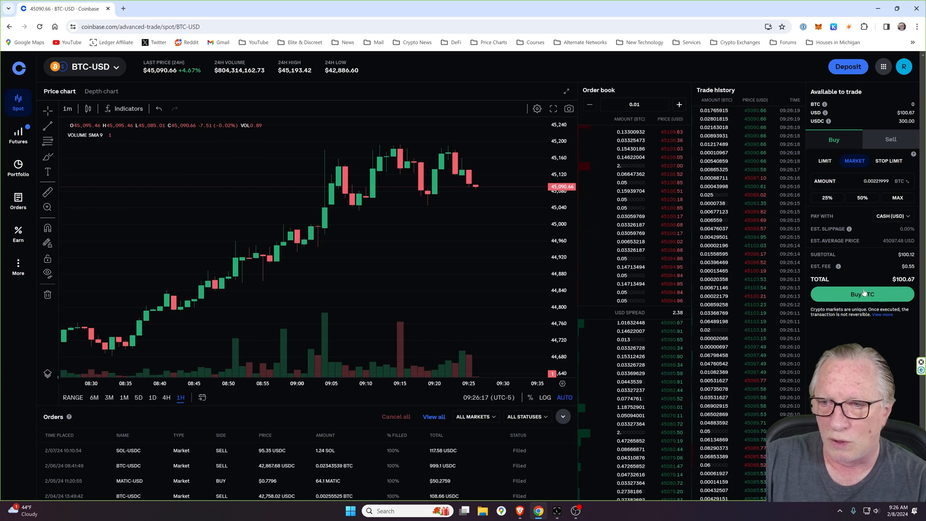
left_click(861, 293)
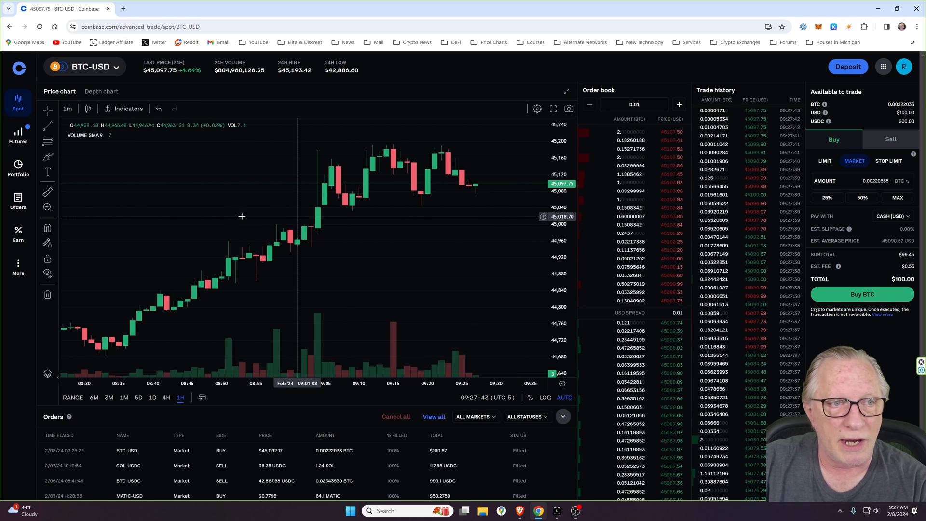
left_click(19, 168)
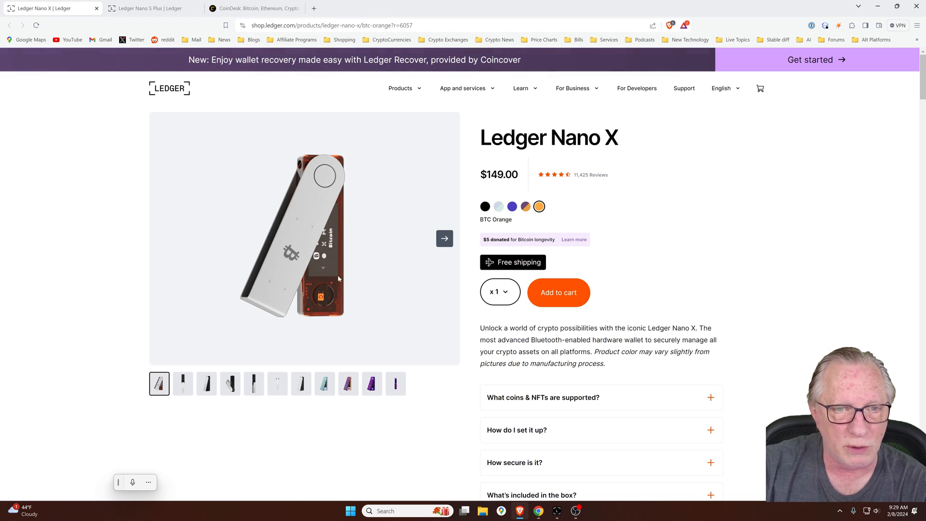
mouse_move(721, 221)
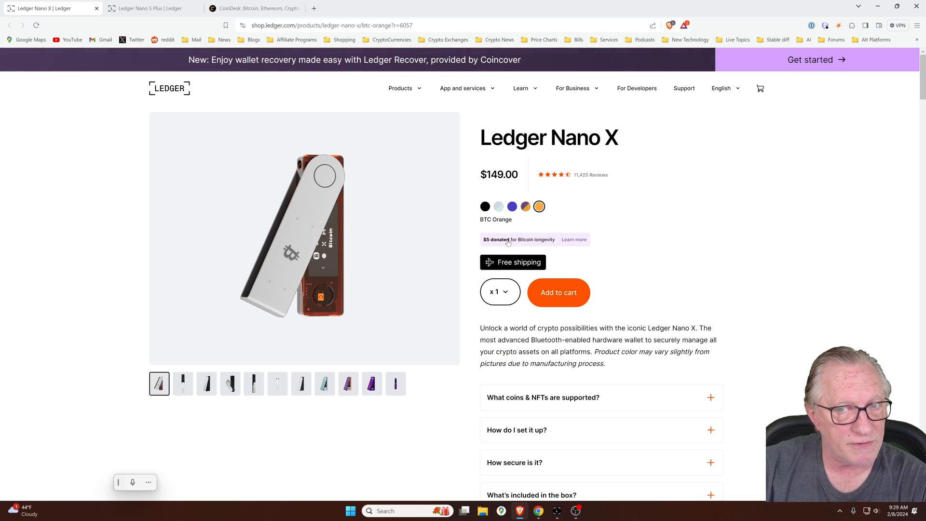
mouse_move(573, 241)
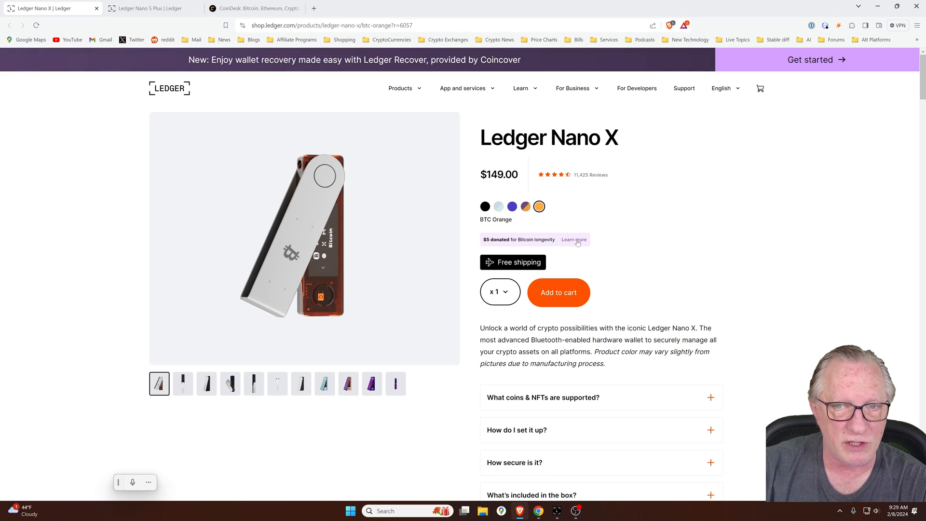
Read and close the Brink.dev Bitcoin donation explanation on the BTC Orange Nano X page
left_click(573, 239)
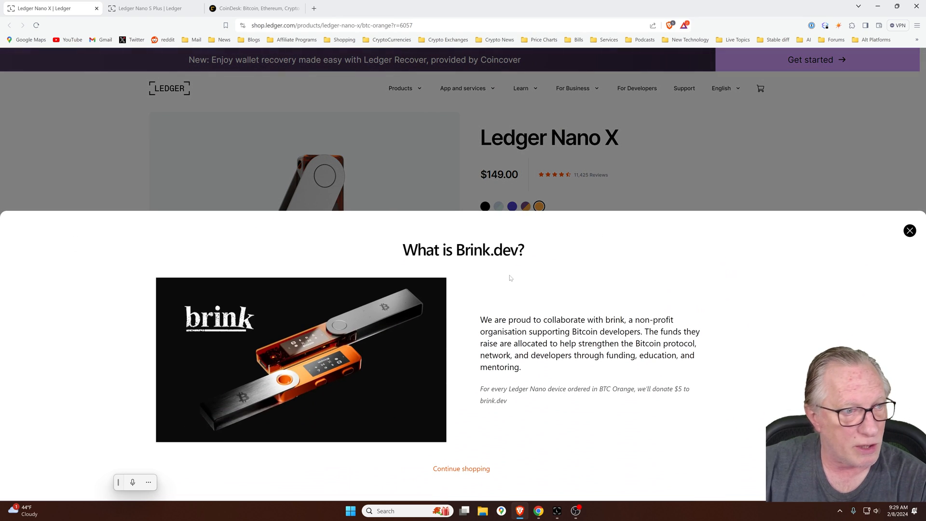
mouse_move(493, 273)
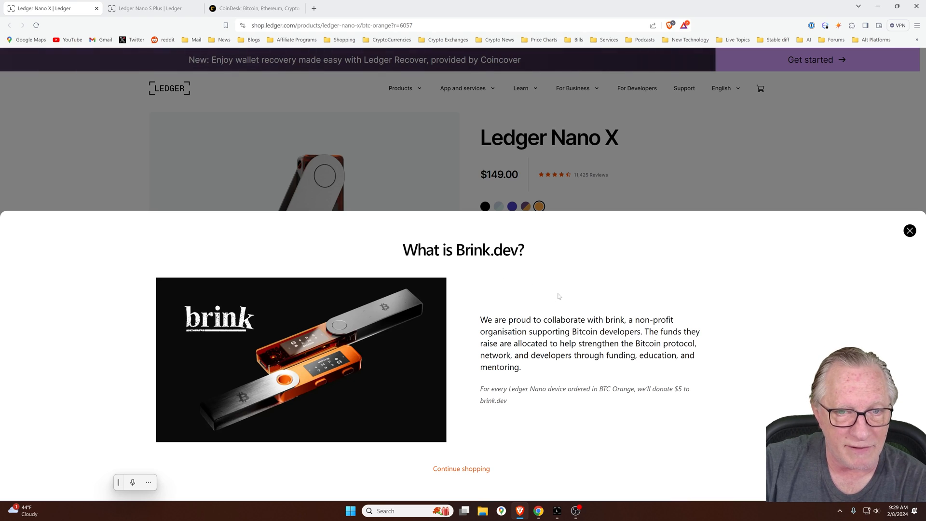
mouse_move(644, 272)
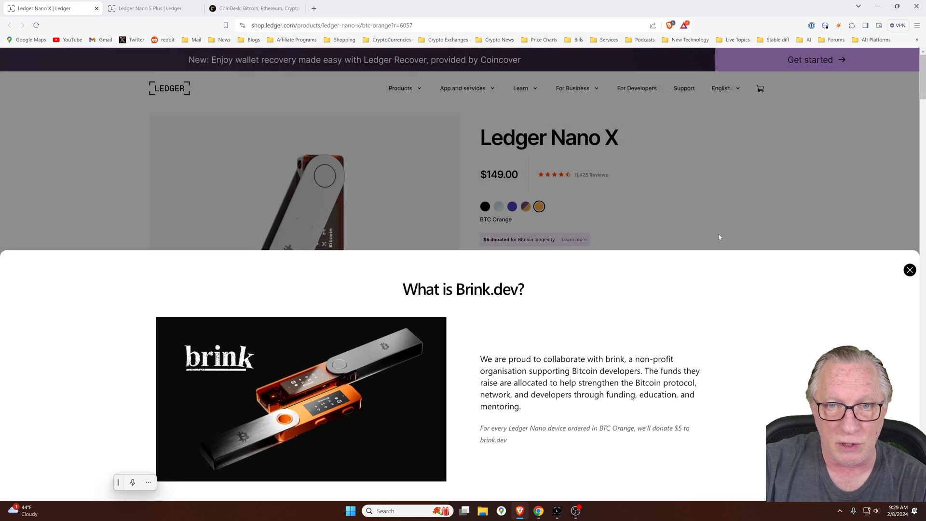
left_click(908, 270)
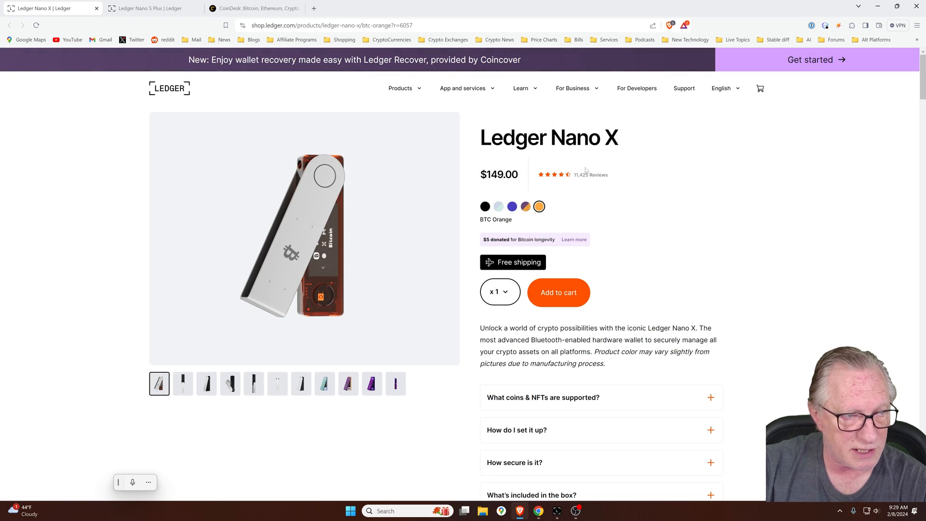
mouse_move(643, 175)
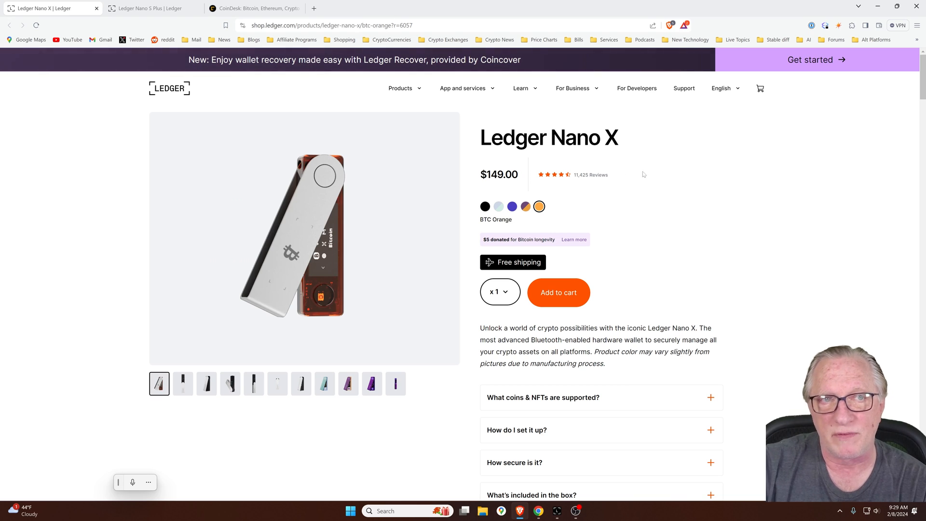
mouse_move(631, 182)
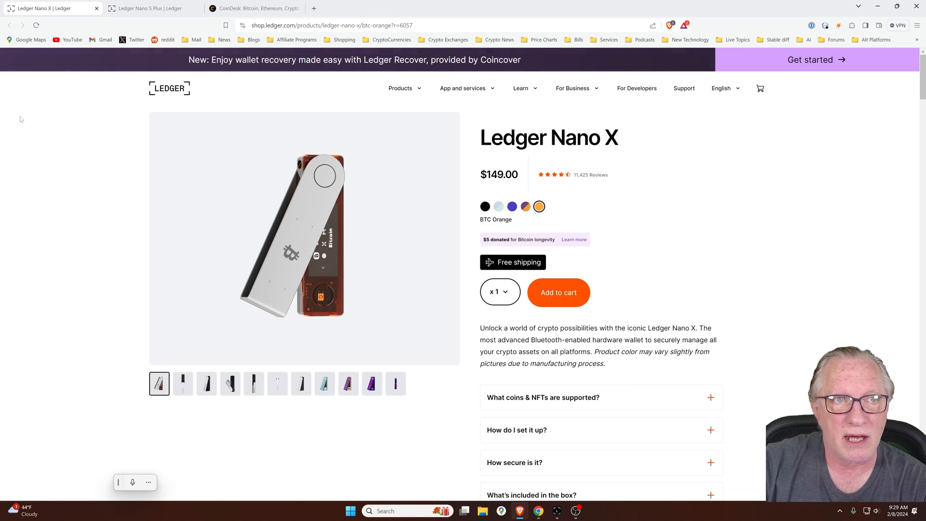
Go to the Nano S Plus page at $79 and show the Brink.dev donation details there
left_click(150, 7)
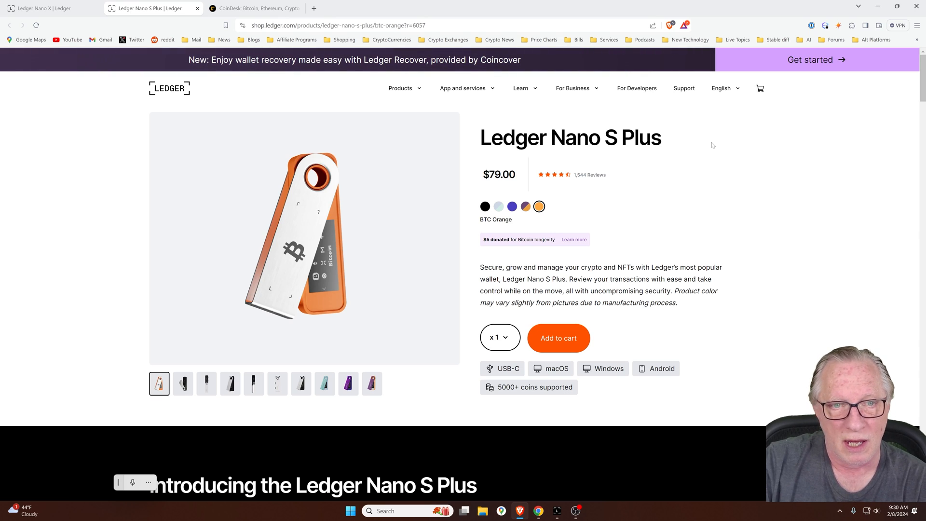
mouse_move(703, 186)
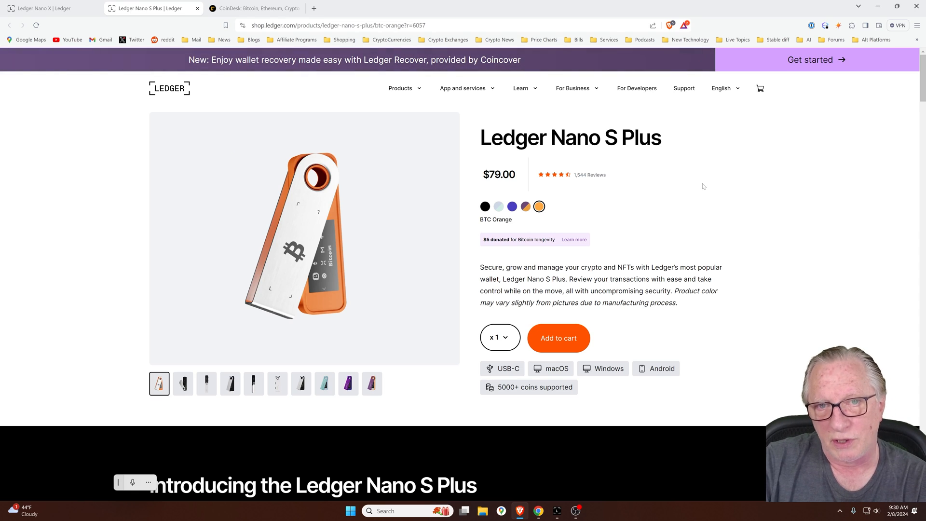
scroll("down", 3)
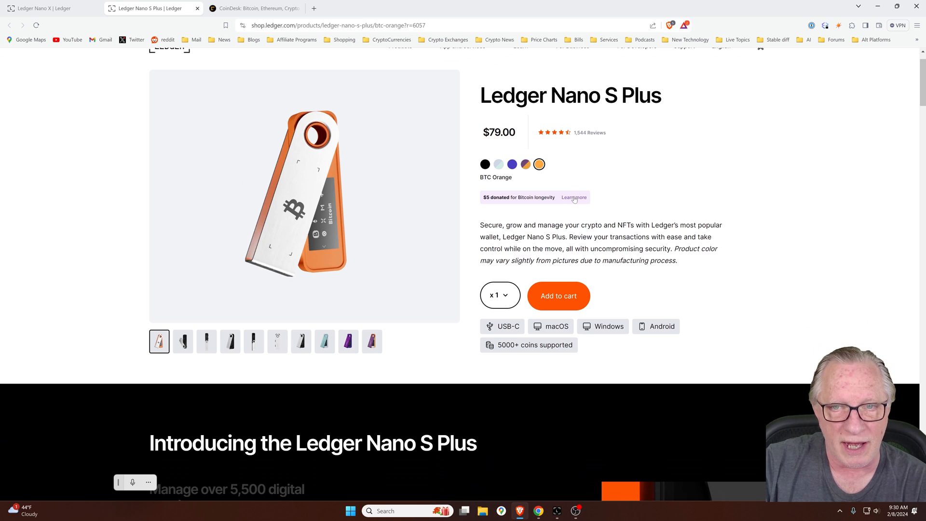
left_click(573, 197)
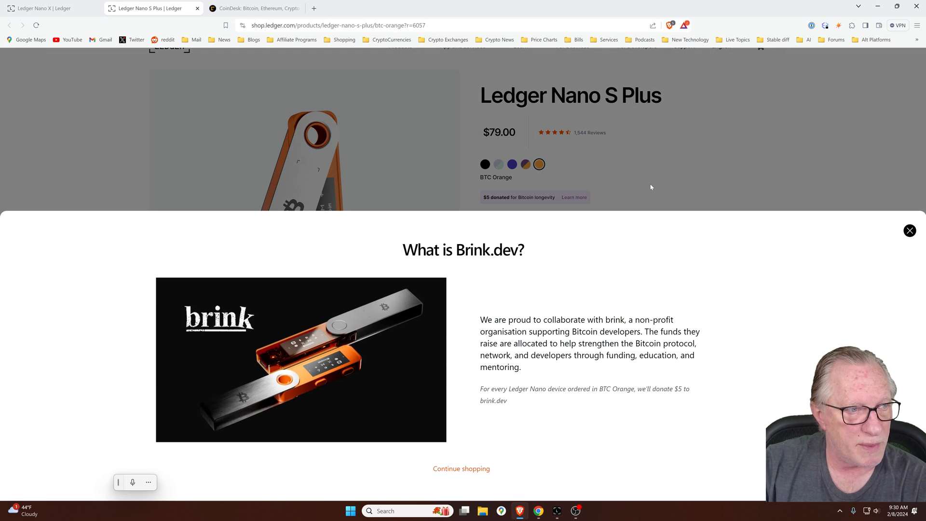
mouse_move(571, 266)
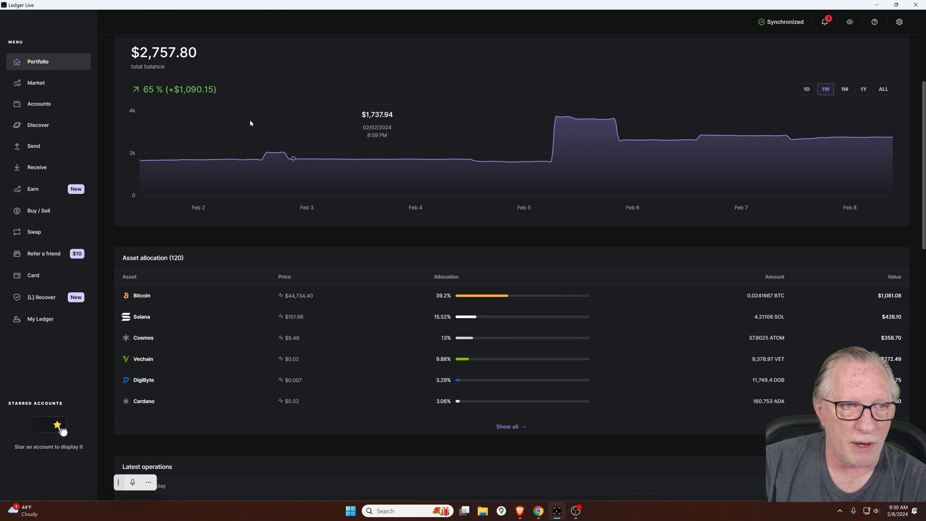
Show the Accounts list and scroll down to the zero-balance Bitcoin Main account
left_click(39, 103)
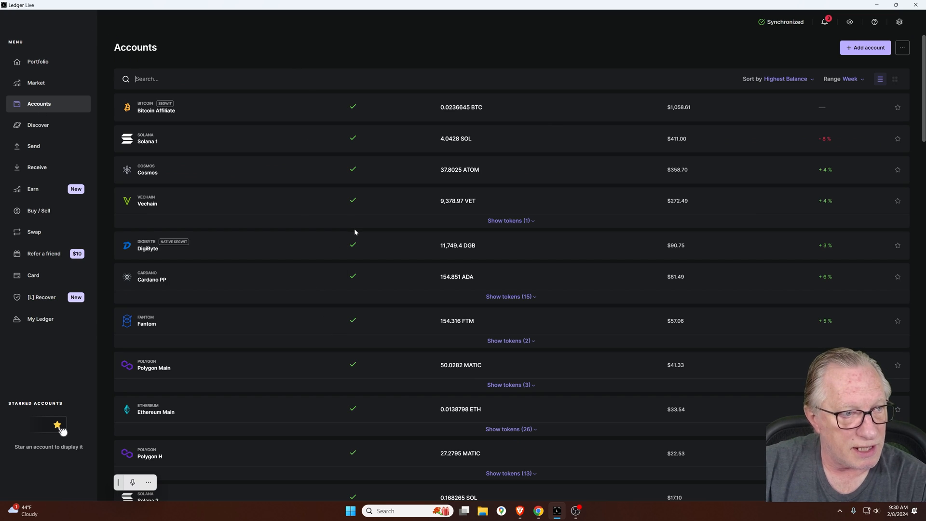
scroll("down", 3)
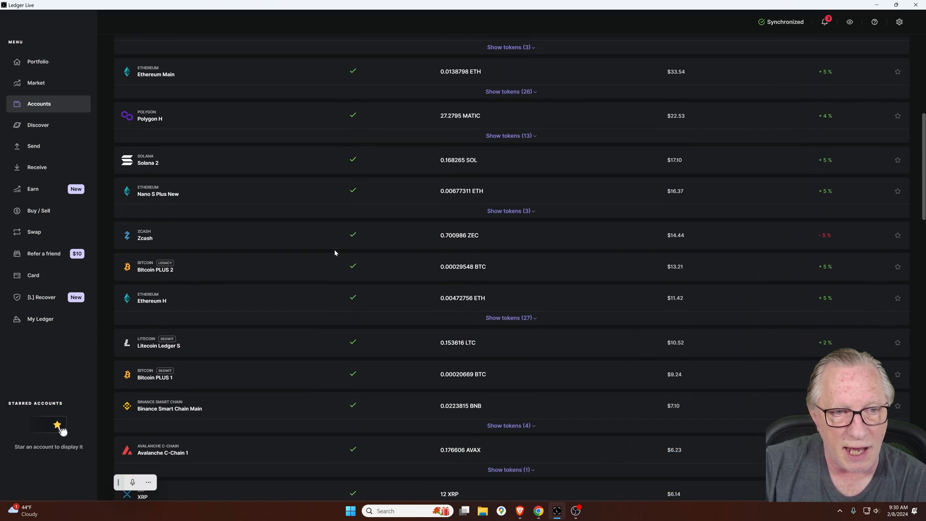
scroll("down", 3)
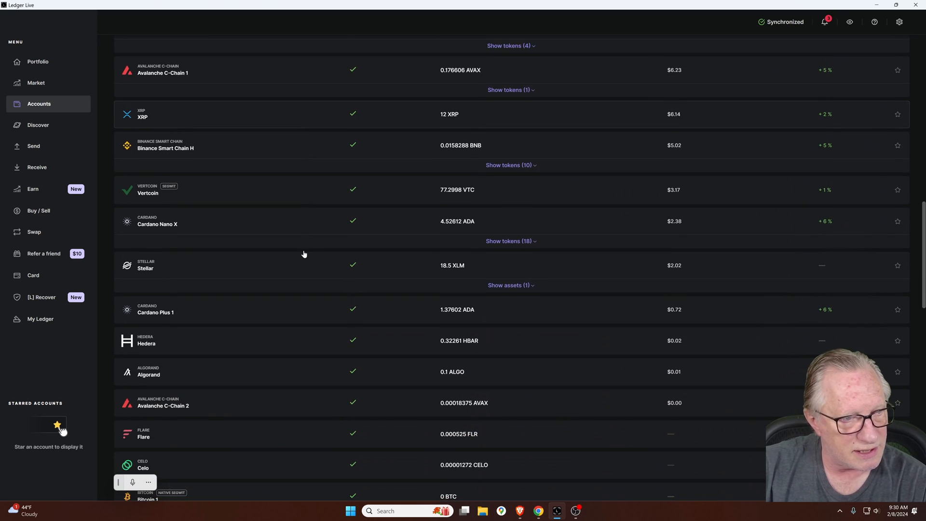
scroll("down", 3)
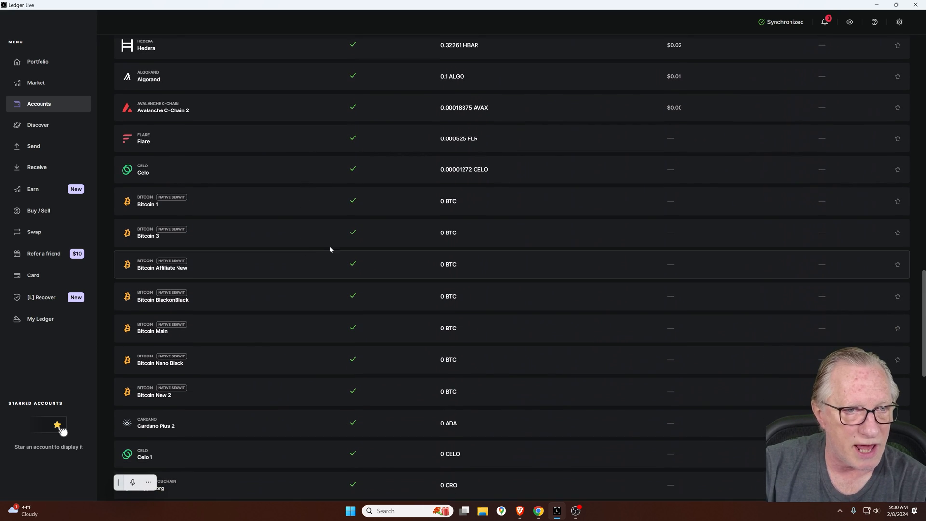
mouse_move(246, 333)
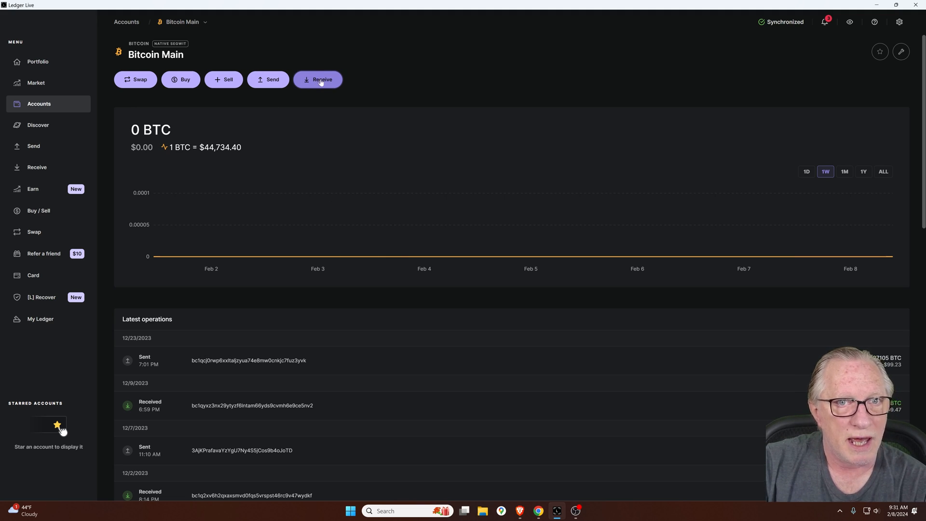
Start a receive into Bitcoin Main and verify its address on the Ledger device
left_click(318, 79)
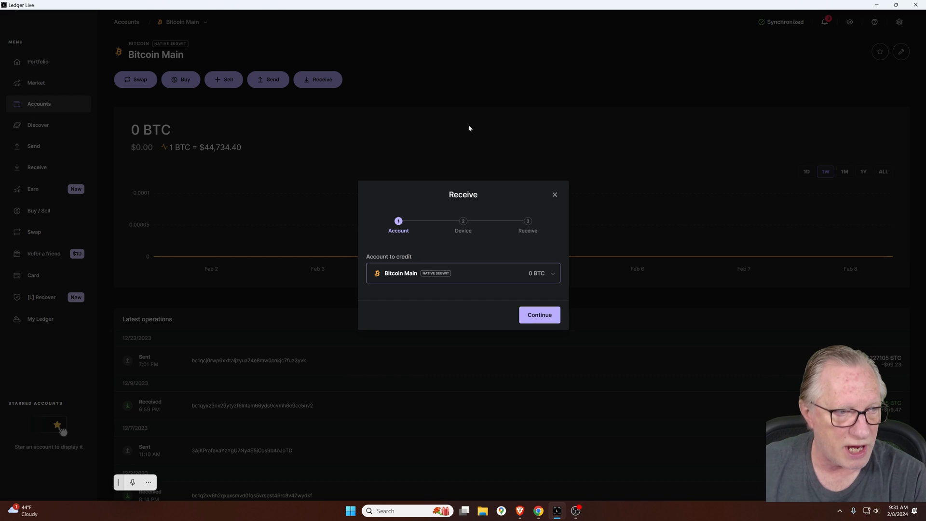
mouse_move(436, 136)
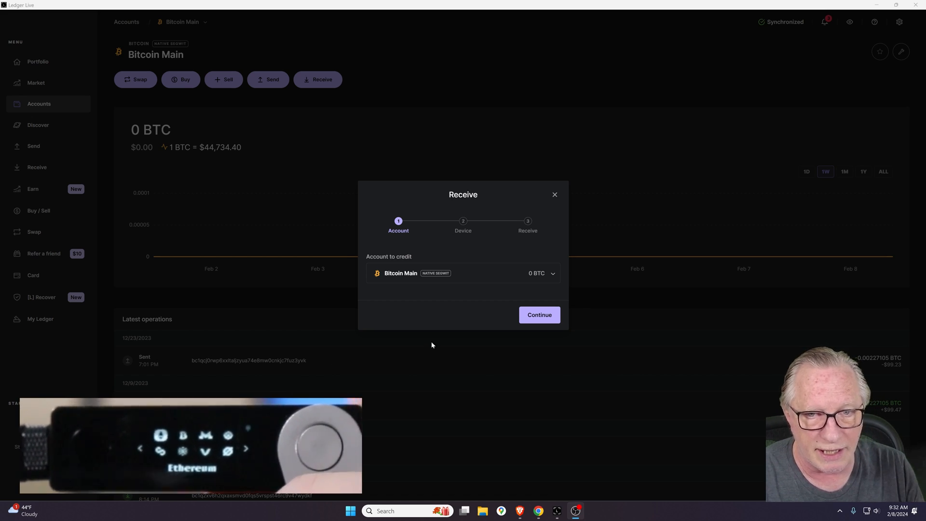
left_click(538, 314)
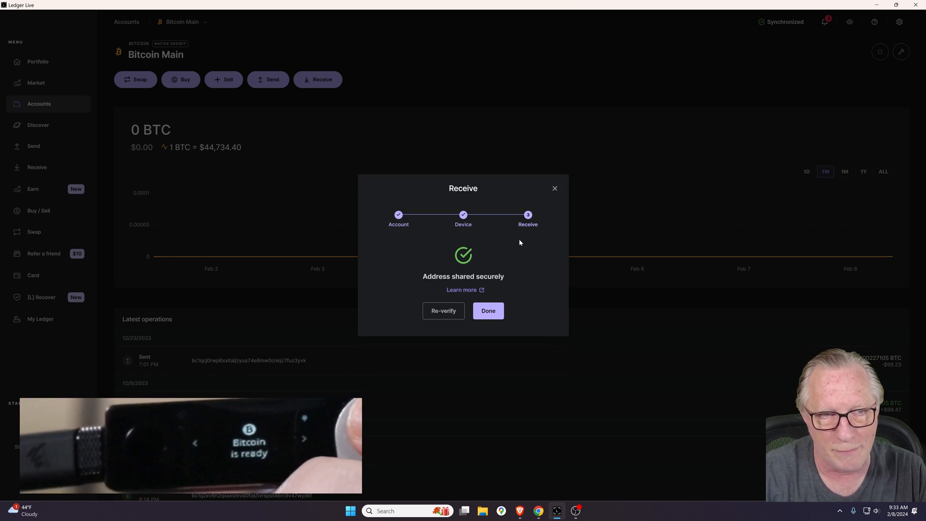
Return to the Coinbase Advanced portfolio and bring up the Withdraw form
left_click(489, 310)
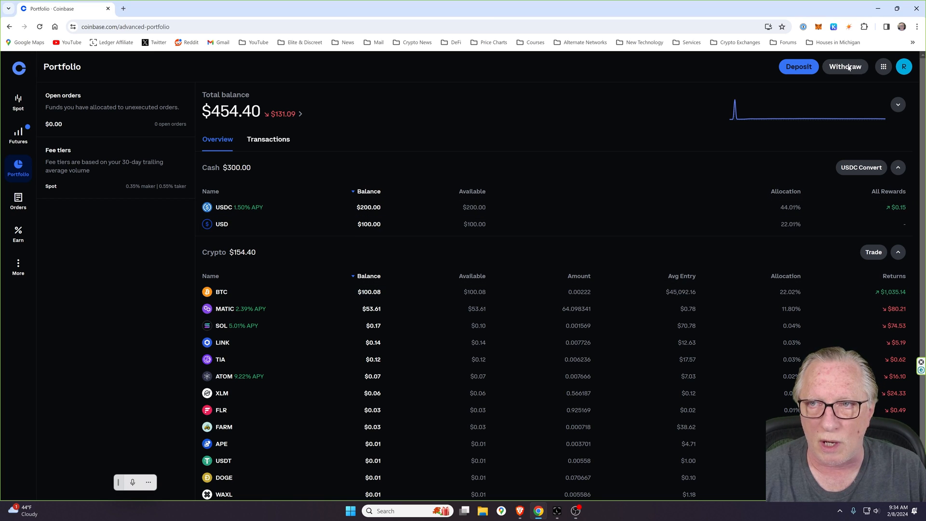
left_click(845, 67)
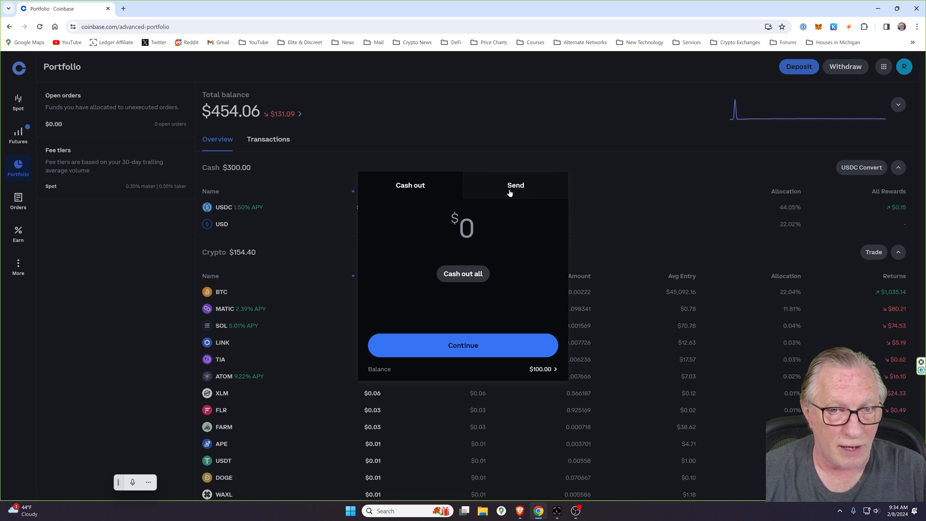
Choose Send instead of cash-out and set the amount to the Max available Bitcoin, $99.87
left_click(515, 186)
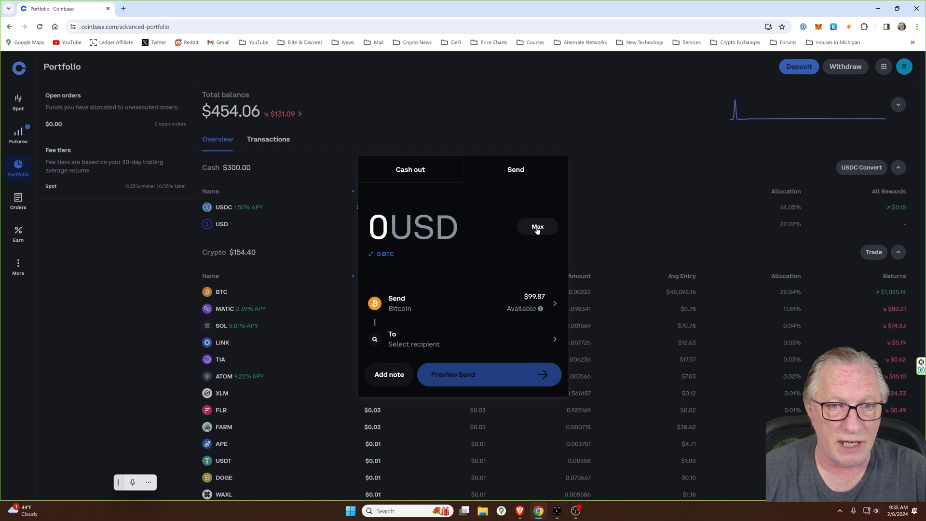
left_click(536, 229)
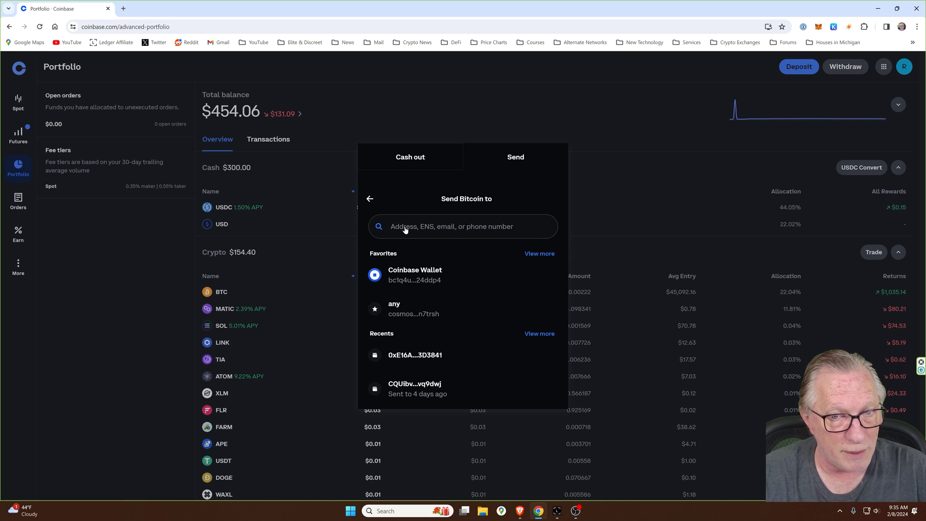
Paste the Ledger bc1q address and select it as the recipient
right_click(462, 226)
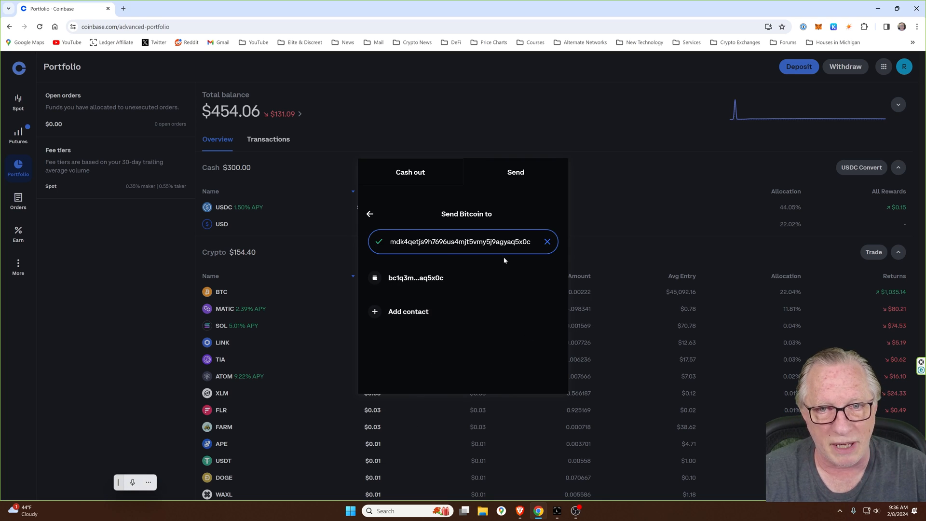
left_click(462, 241)
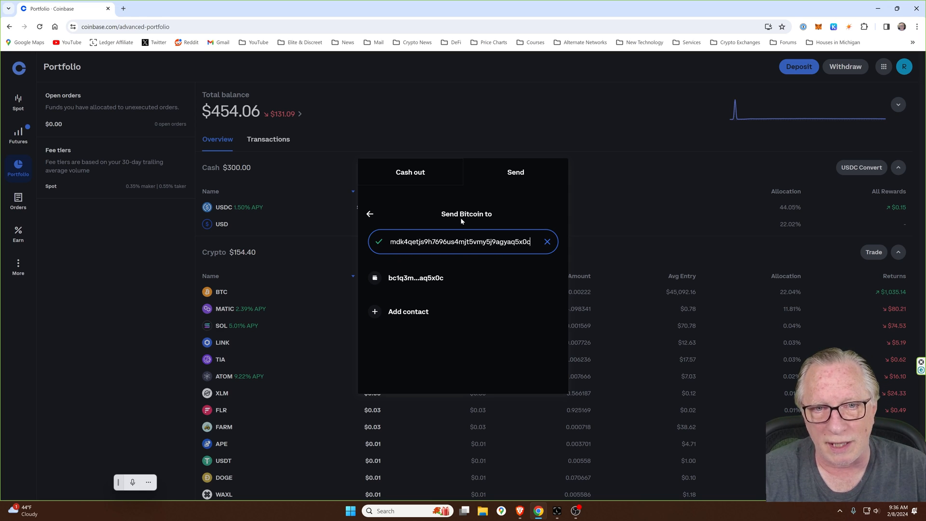
left_click(415, 277)
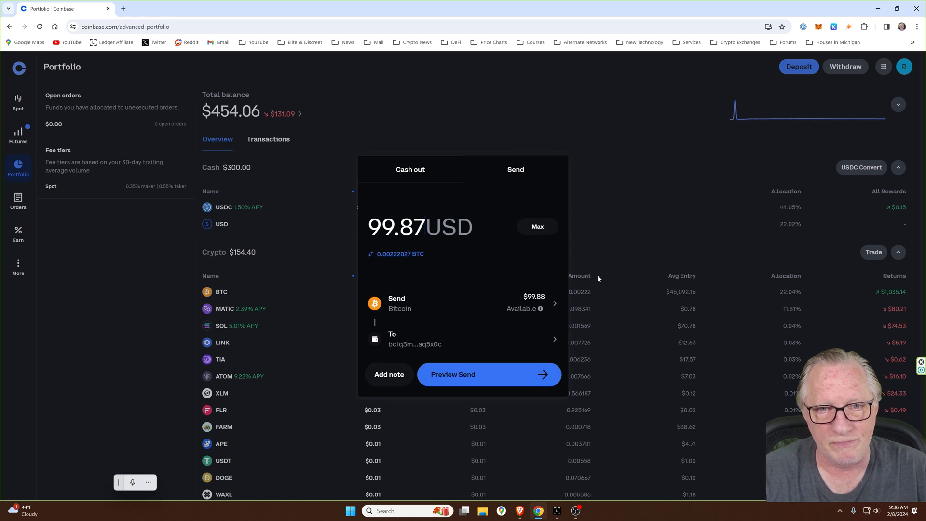
mouse_move(479, 377)
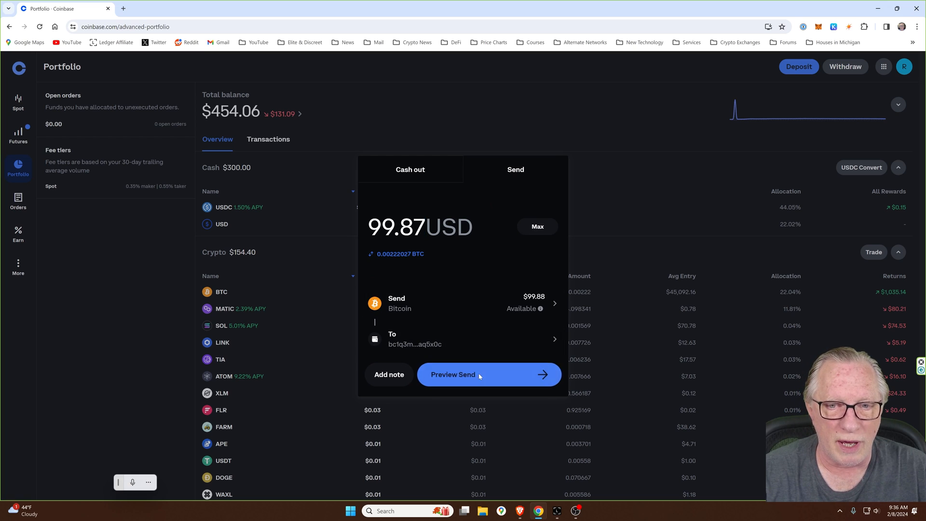
Preview the $93.53 Bitcoin send with its $6.34 network fee and submit it with Send now
left_click(462, 375)
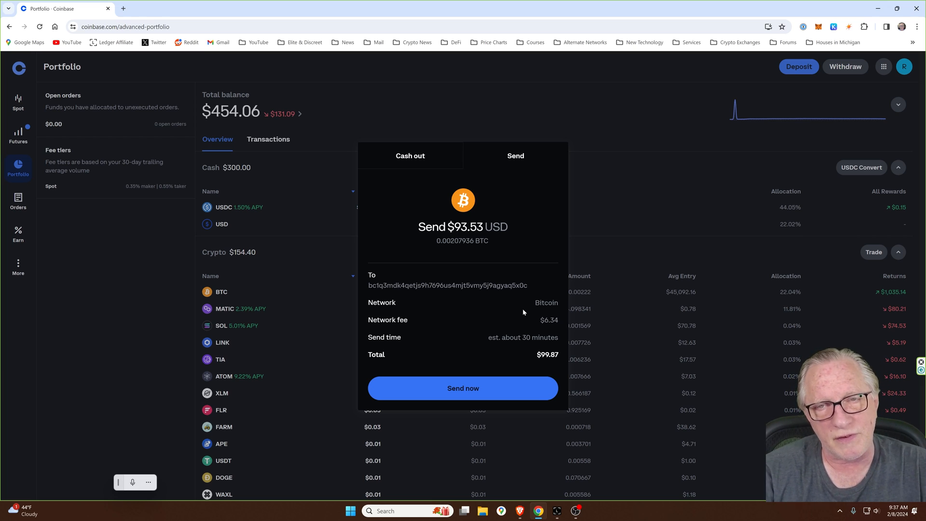
mouse_move(559, 329)
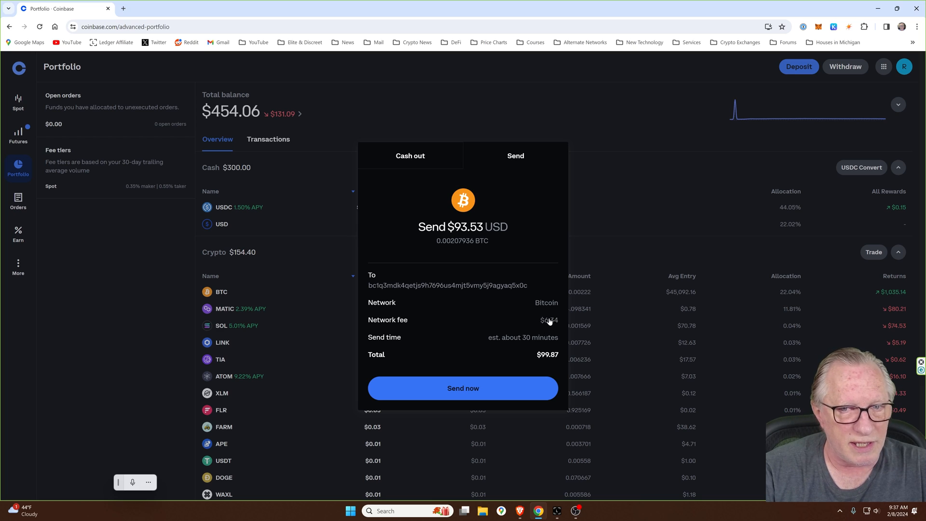
mouse_move(525, 327)
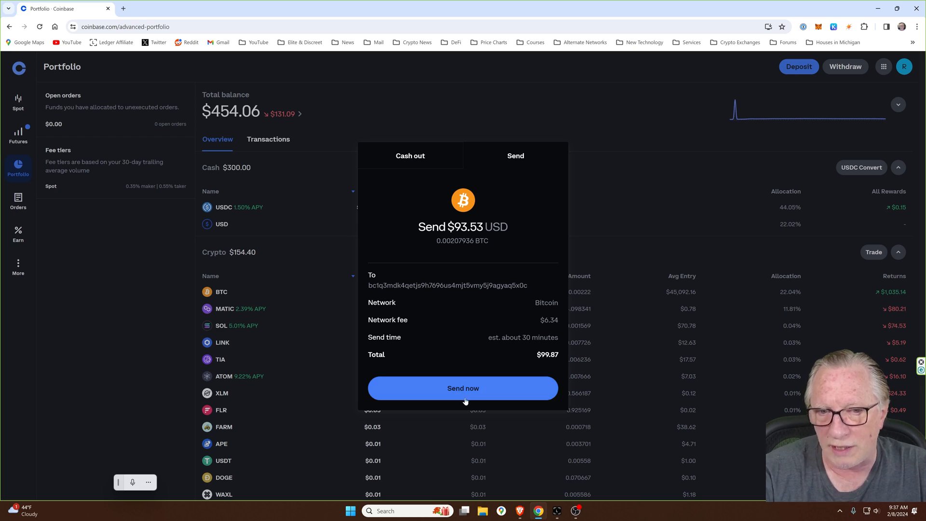
left_click(462, 388)
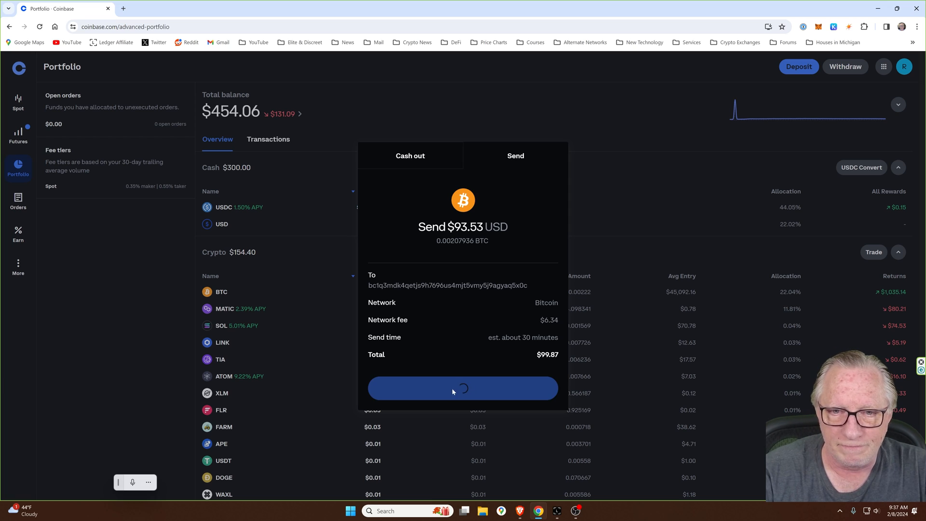
left_click(462, 388)
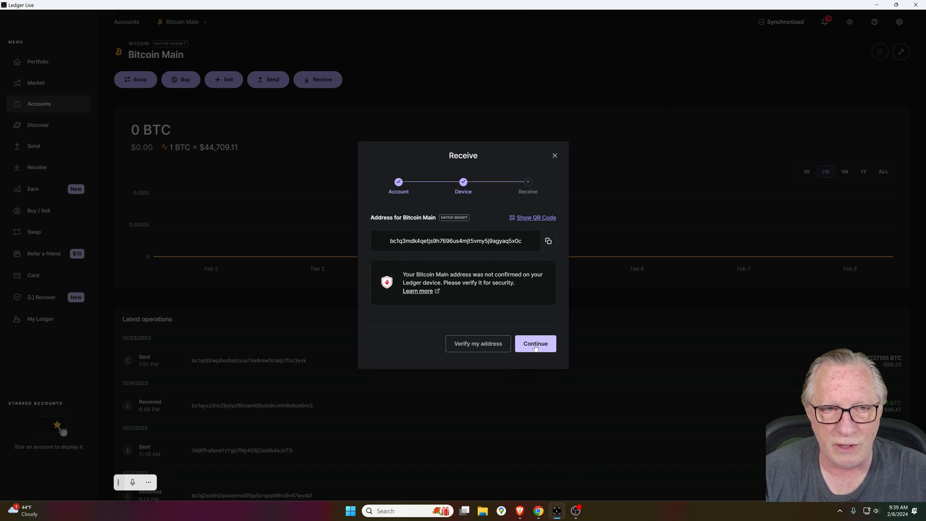
Complete the Receive flow and check Latest operations for the incoming 0.00207936 BTC
left_click(535, 344)
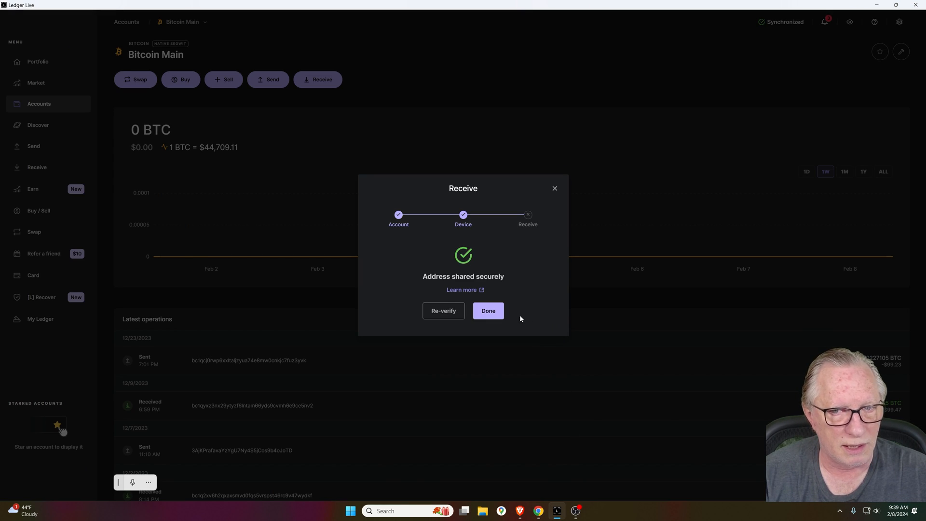
left_click(487, 311)
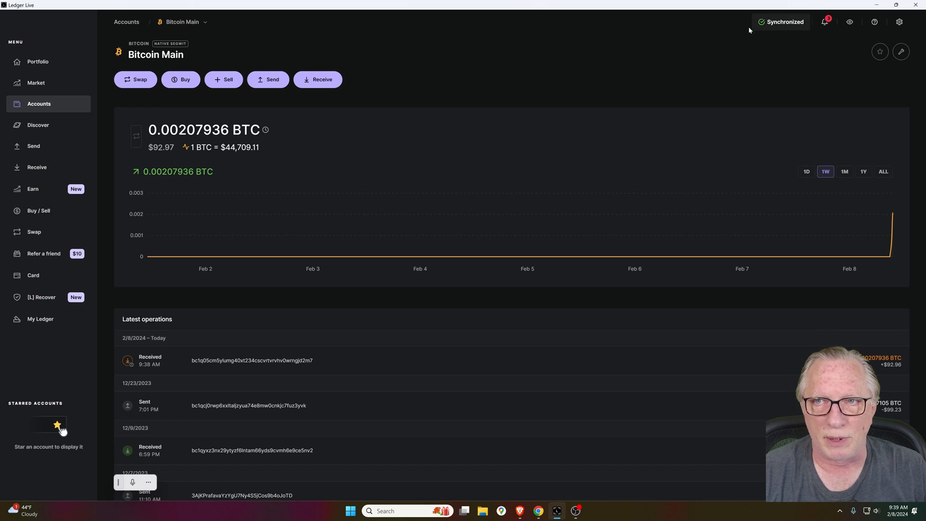
scroll("down", 3)
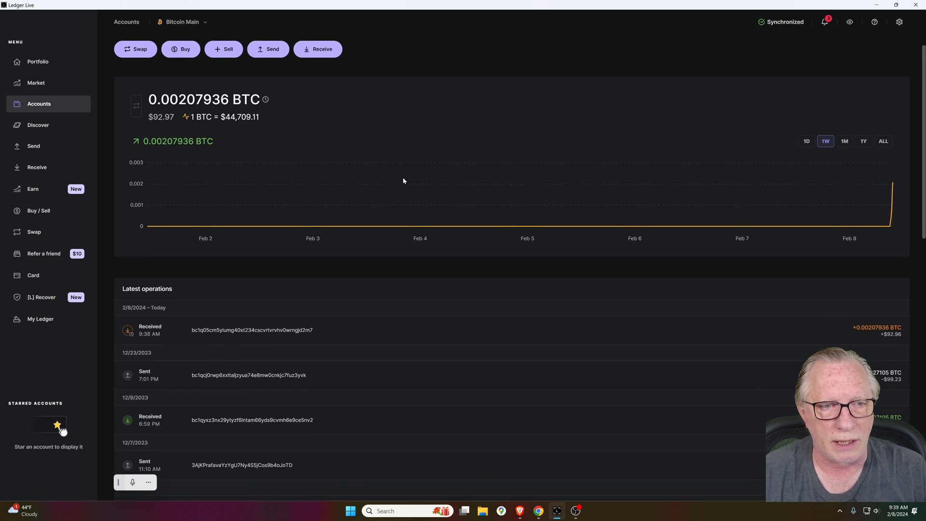
scroll("down", 3)
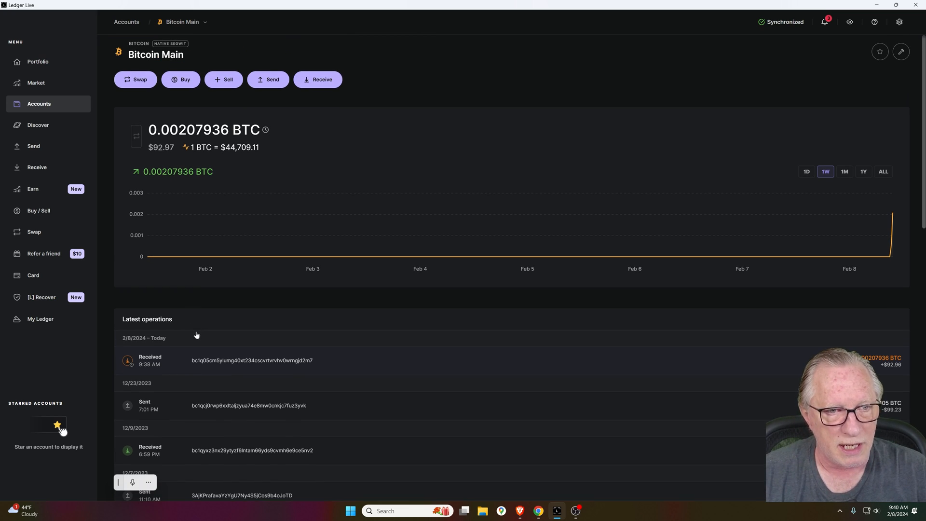
mouse_move(128, 360)
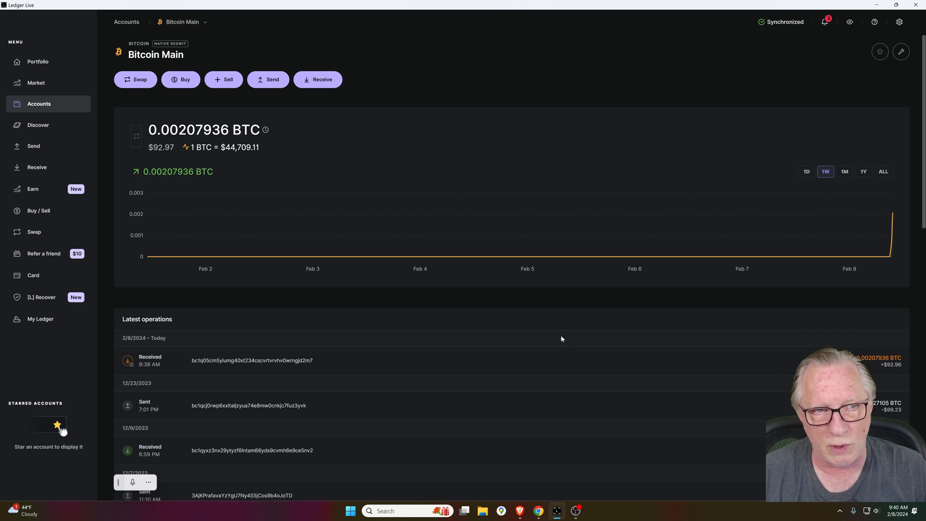
mouse_move(522, 136)
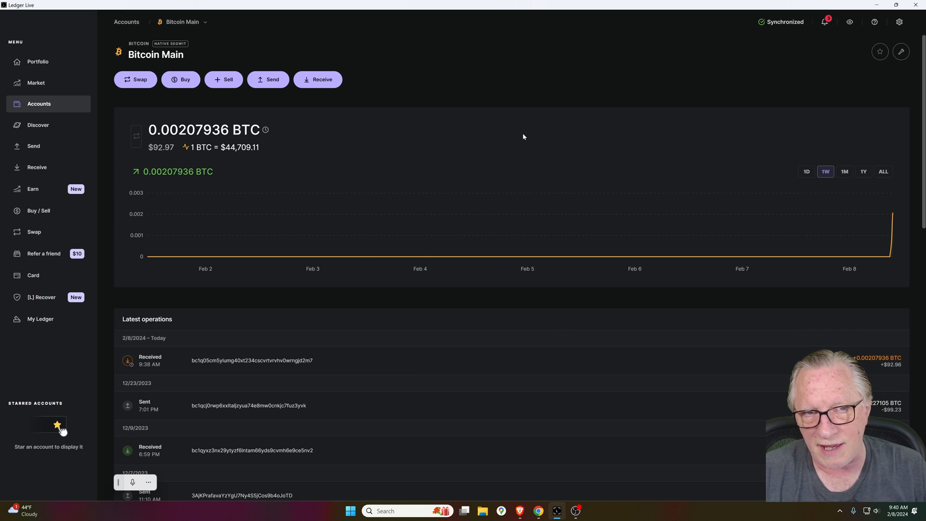